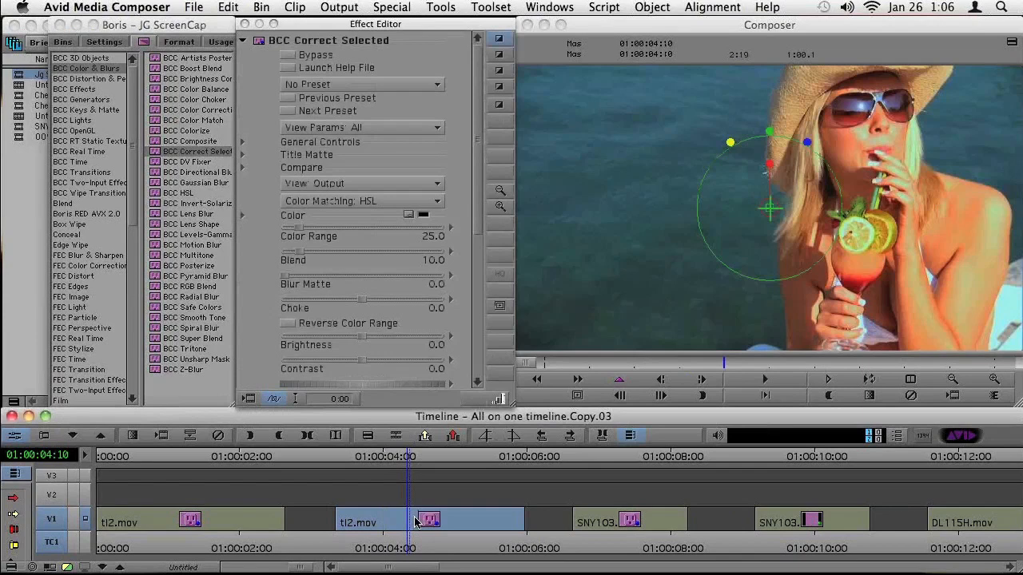
{"action": "mouse_move", "coordinate": [430, 498]}
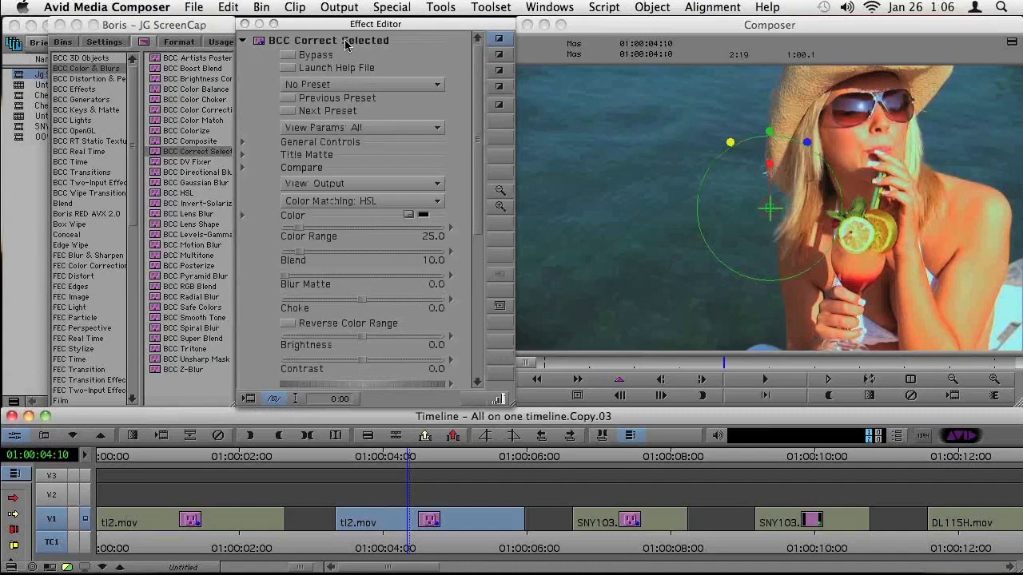
{"action": "mouse_move", "coordinate": [289, 73]}
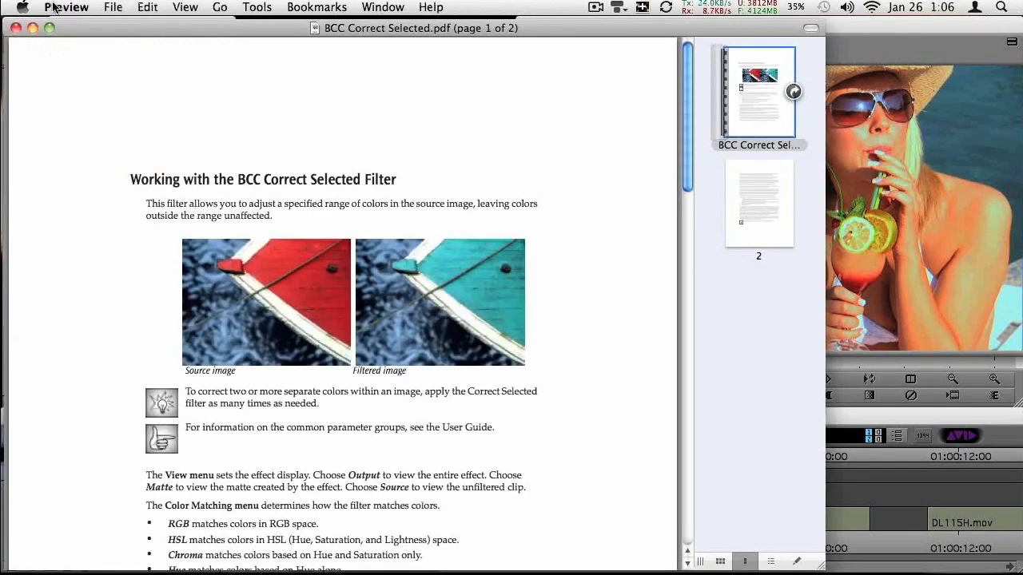
Quit Preview after reading the Correct Selected PDF, returning to the filter settings
{"action": "left_click", "coordinate": [66, 7]}
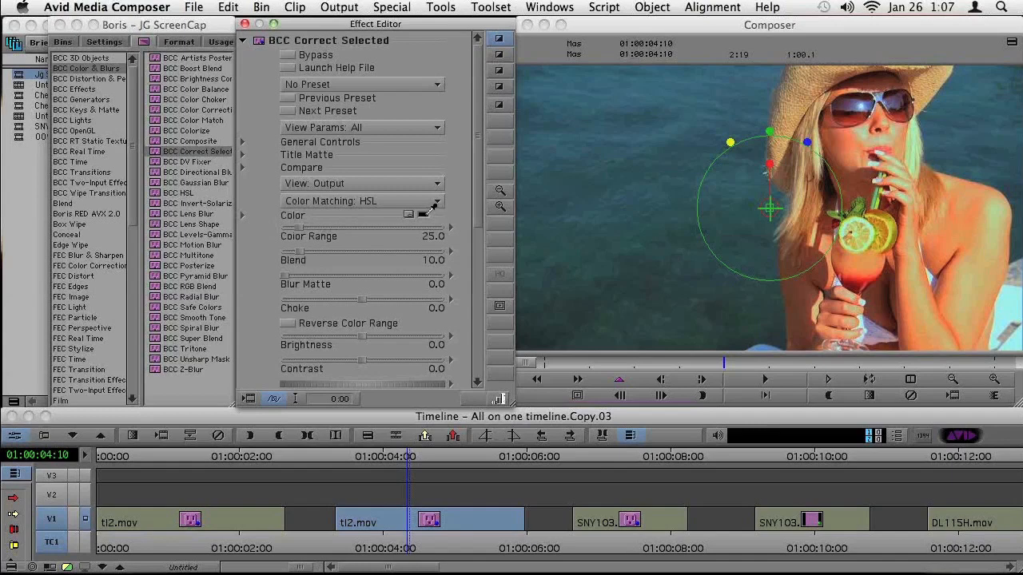
{"action": "mouse_move", "coordinate": [679, 152]}
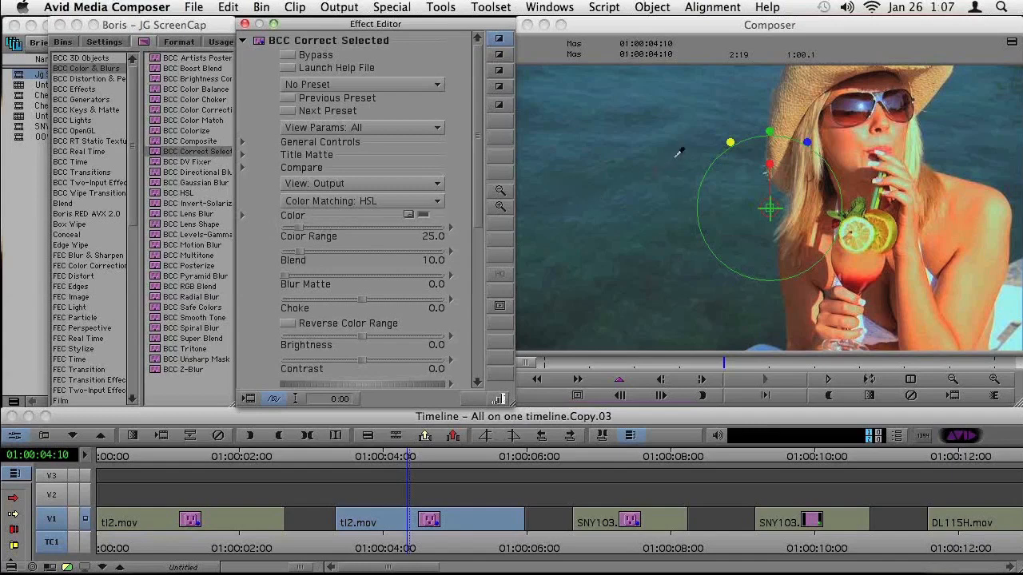
{"action": "mouse_move", "coordinate": [673, 164]}
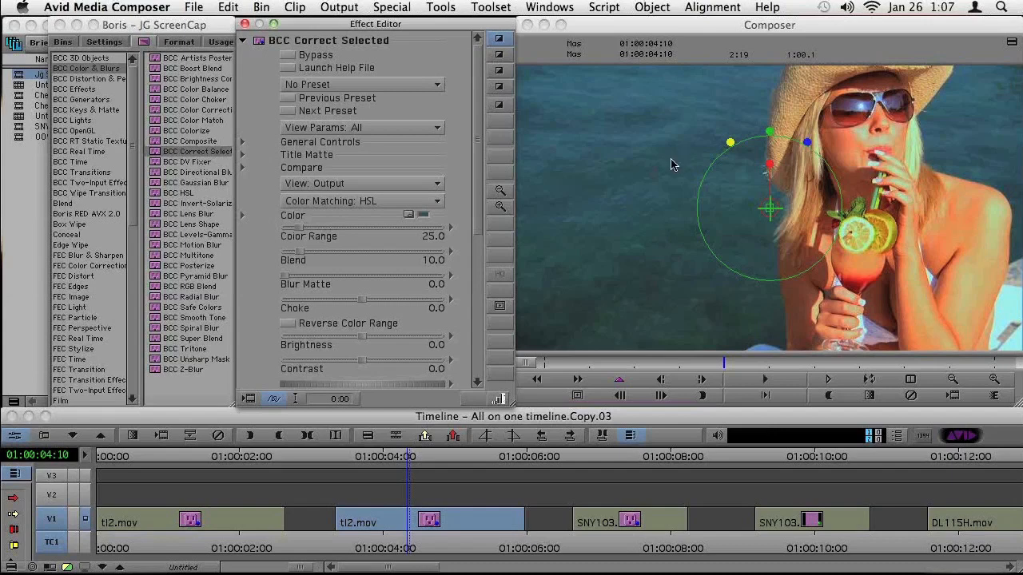
{"action": "mouse_move", "coordinate": [665, 194]}
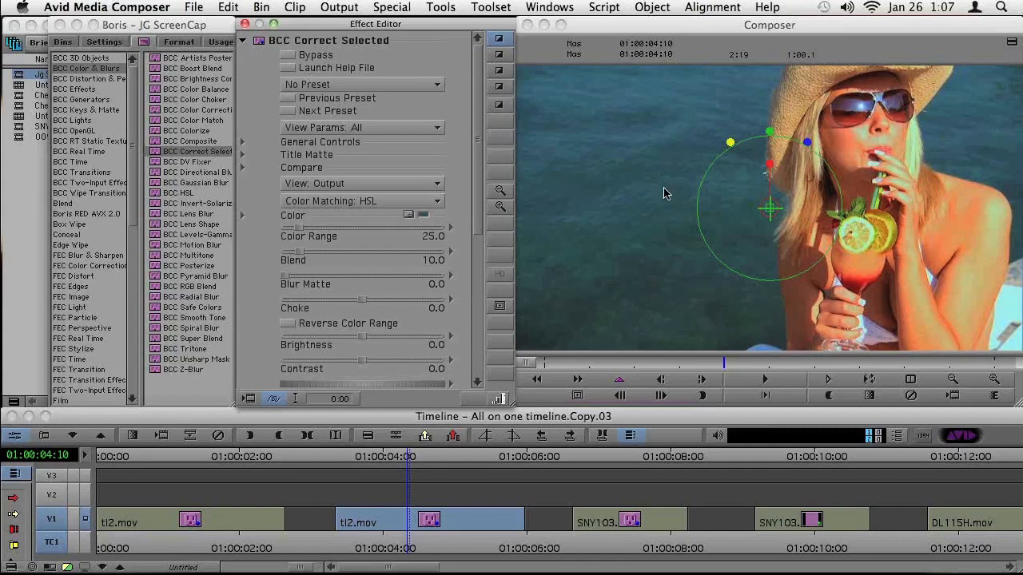
{"action": "mouse_move", "coordinate": [343, 182]}
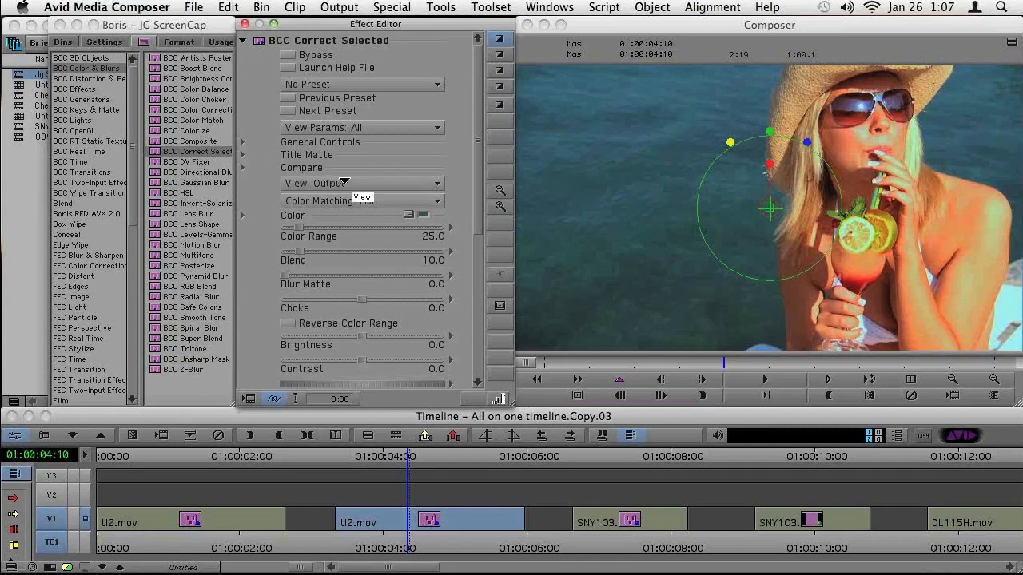
Check the water matte with Color Range widened to 39.6, then show the output again
{"action": "left_click", "coordinate": [360, 183]}
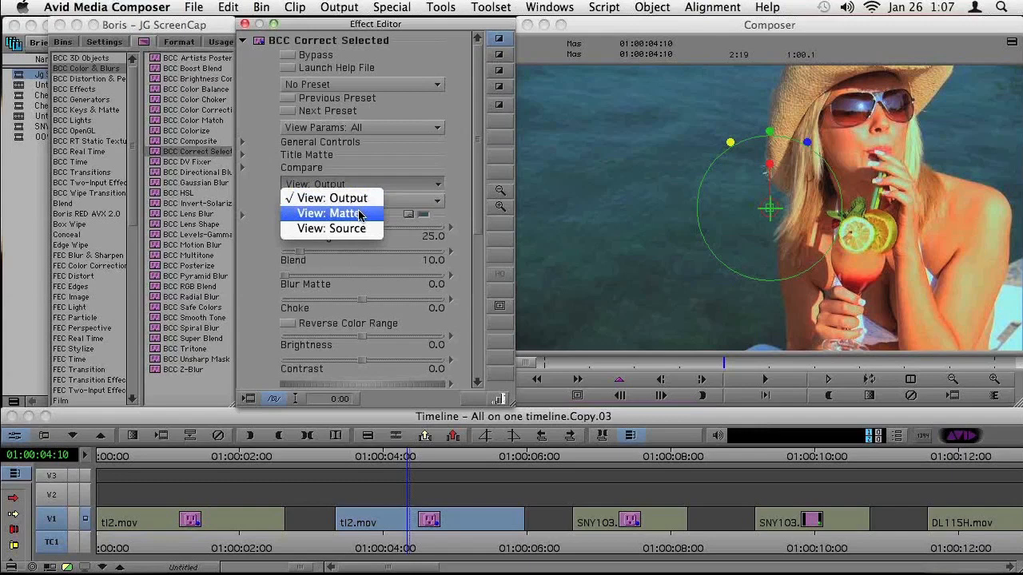
{"action": "left_click", "coordinate": [330, 213]}
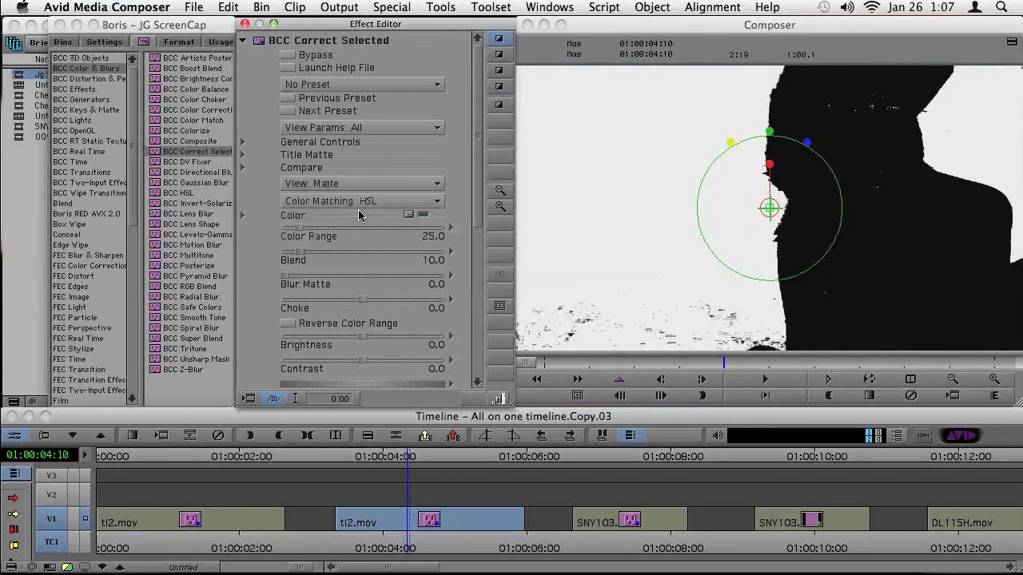
{"action": "mouse_move", "coordinate": [326, 250]}
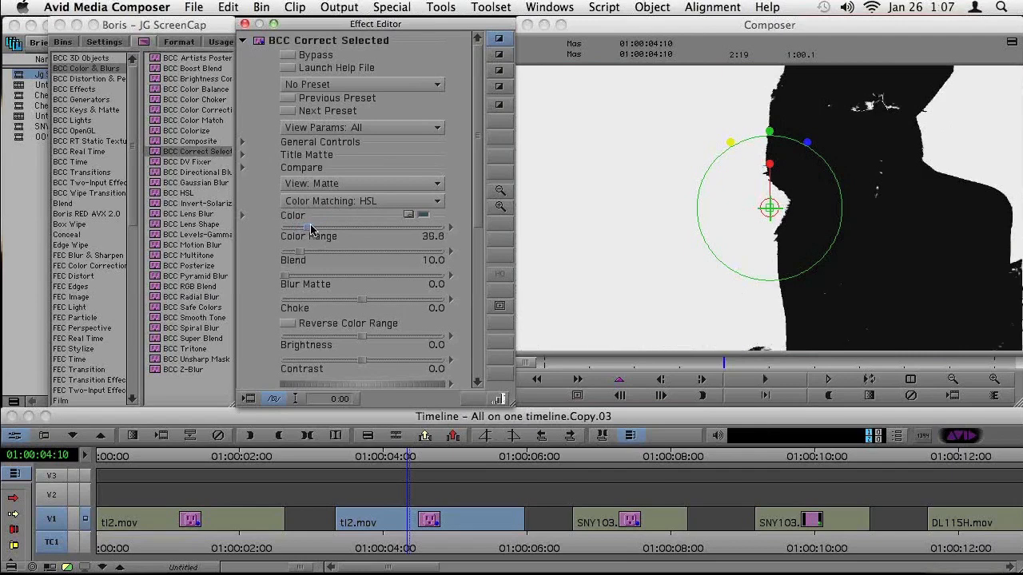
{"action": "left_click", "coordinate": [360, 182]}
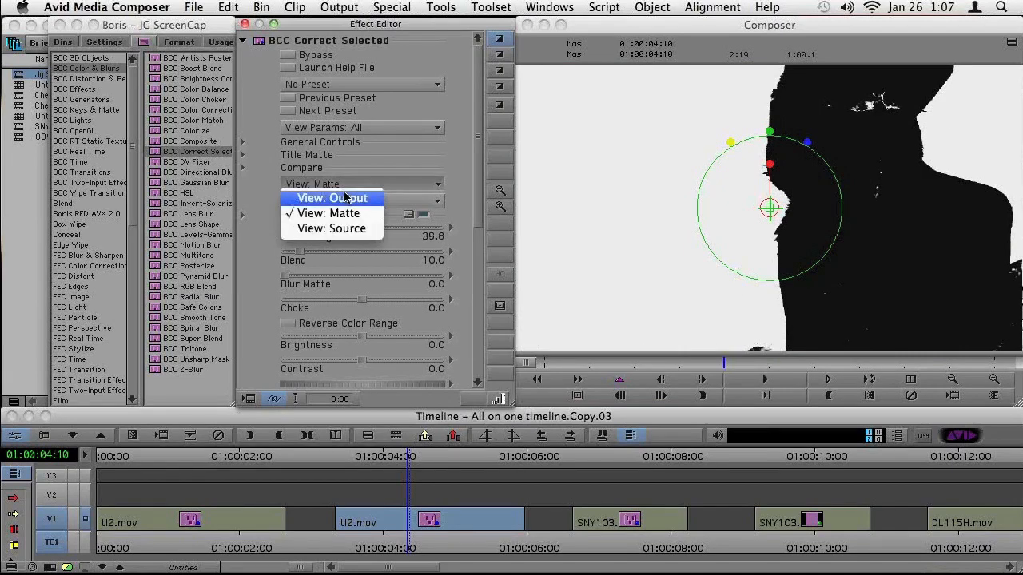
{"action": "left_click", "coordinate": [331, 197]}
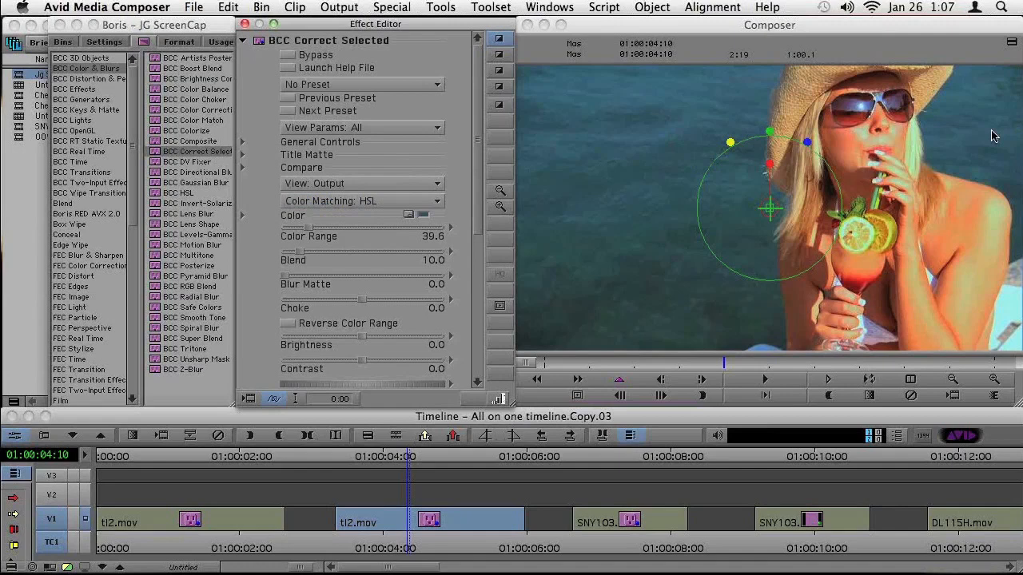
{"action": "mouse_move", "coordinate": [615, 184]}
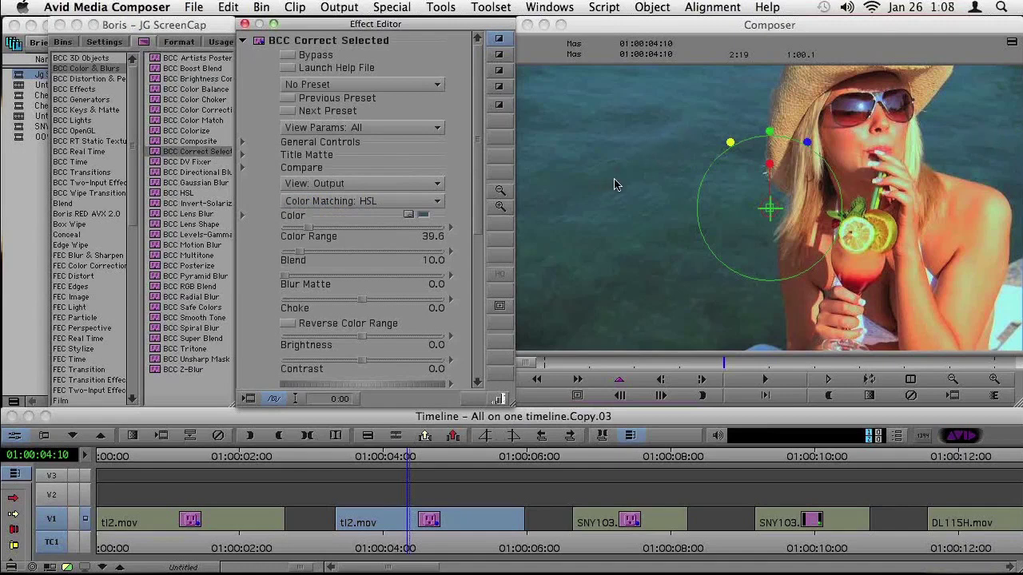
{"action": "mouse_move", "coordinate": [735, 148]}
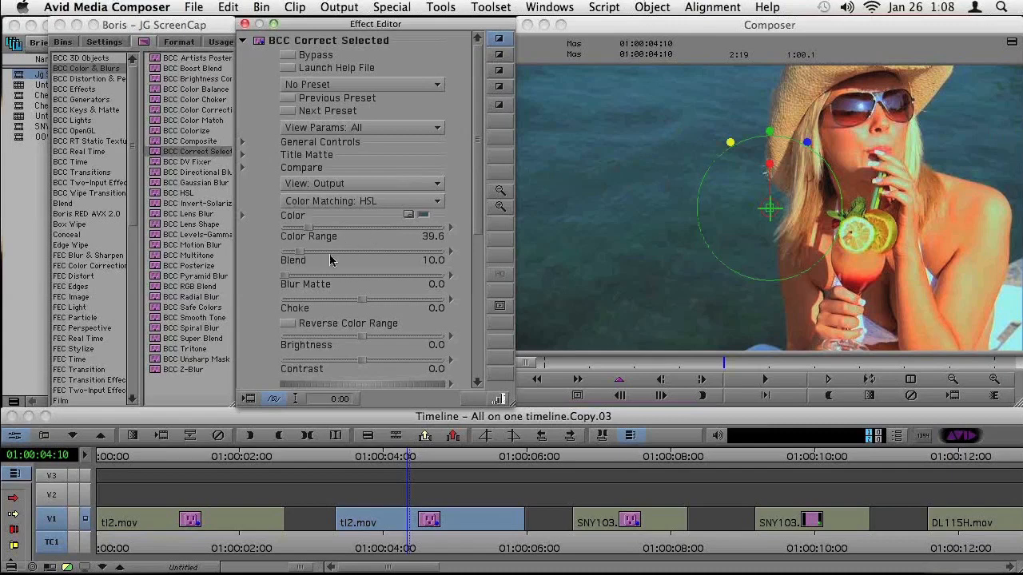
{"action": "mouse_move", "coordinate": [484, 198]}
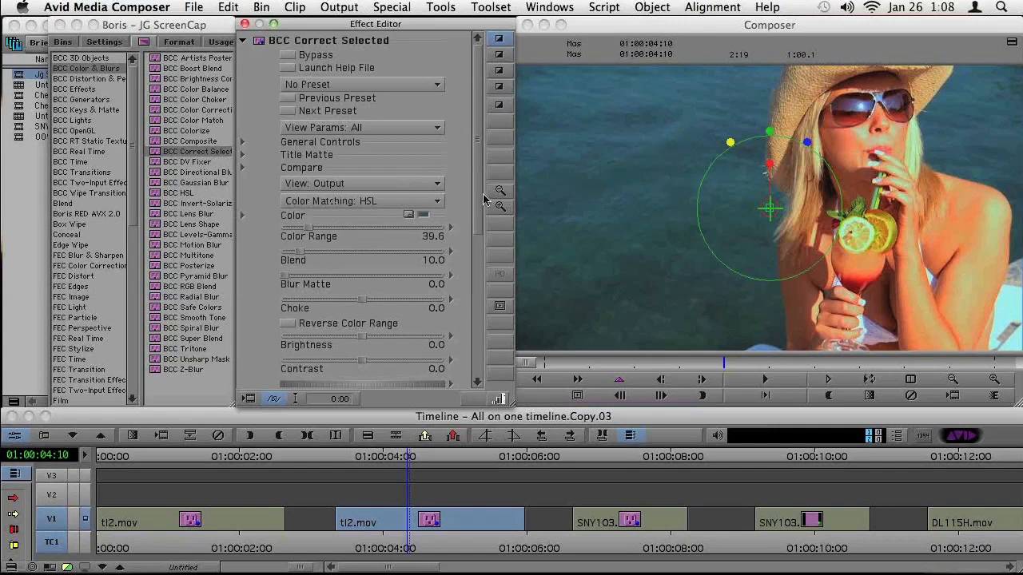
Raise the isolated water's brightness to 17.3 and its contrast to 12.7
{"action": "scroll", "scroll_direction": "down", "scroll_amount": 3}
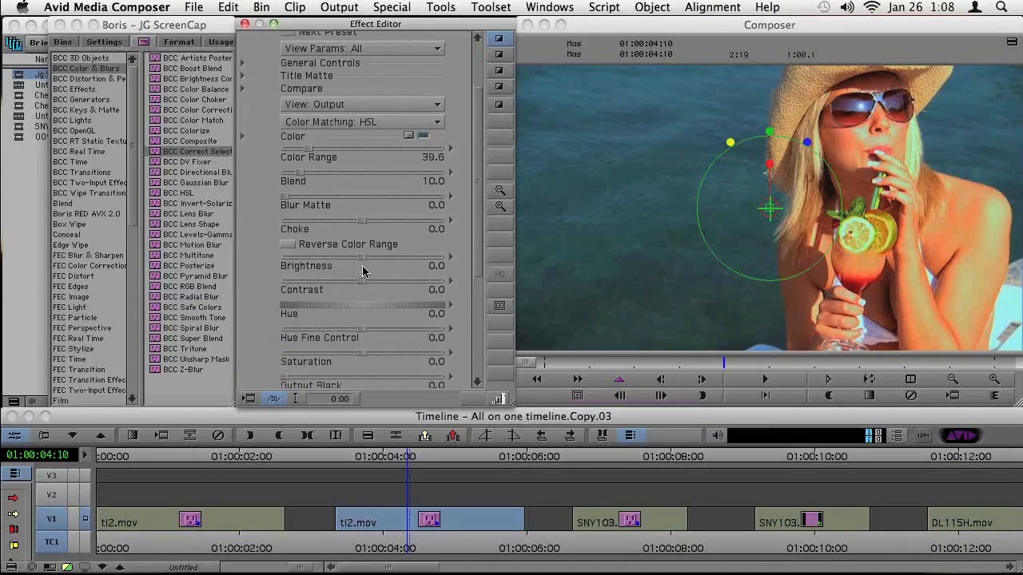
{"action": "left_click", "coordinate": [434, 265]}
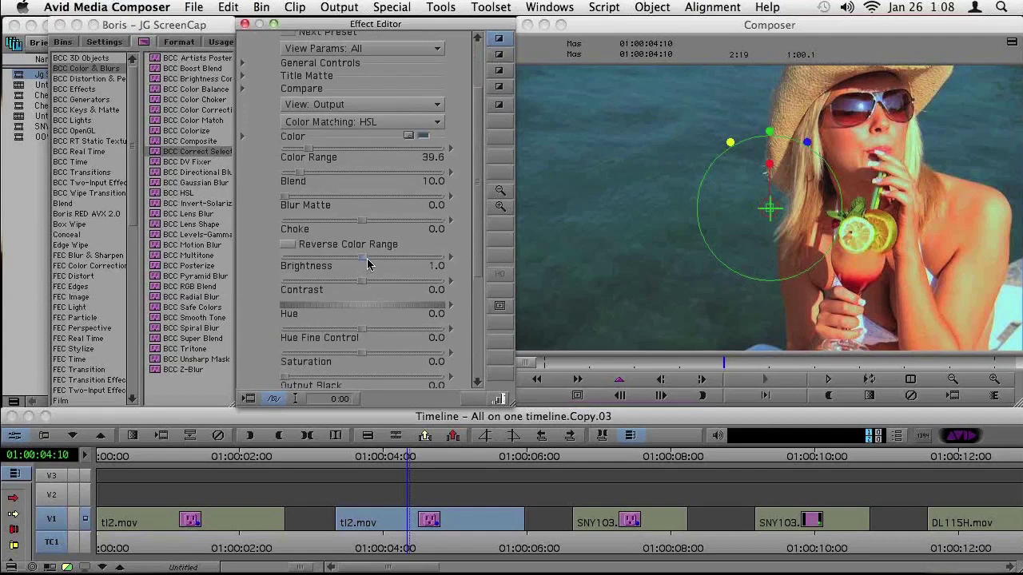
{"action": "left_click_drag", "start_coordinate": [343, 276], "coordinate": [391, 276]}
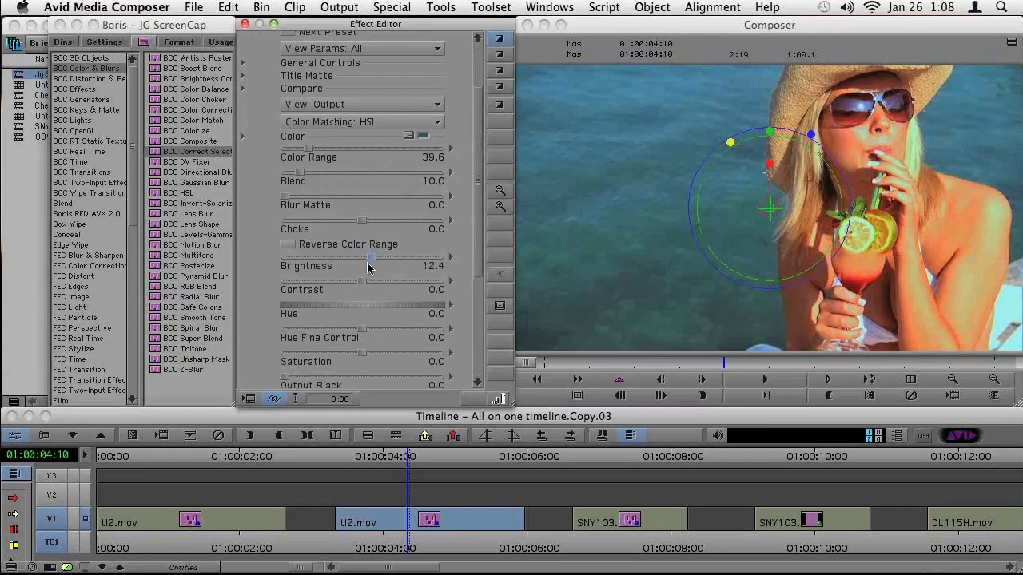
{"action": "mouse_move", "coordinate": [362, 286]}
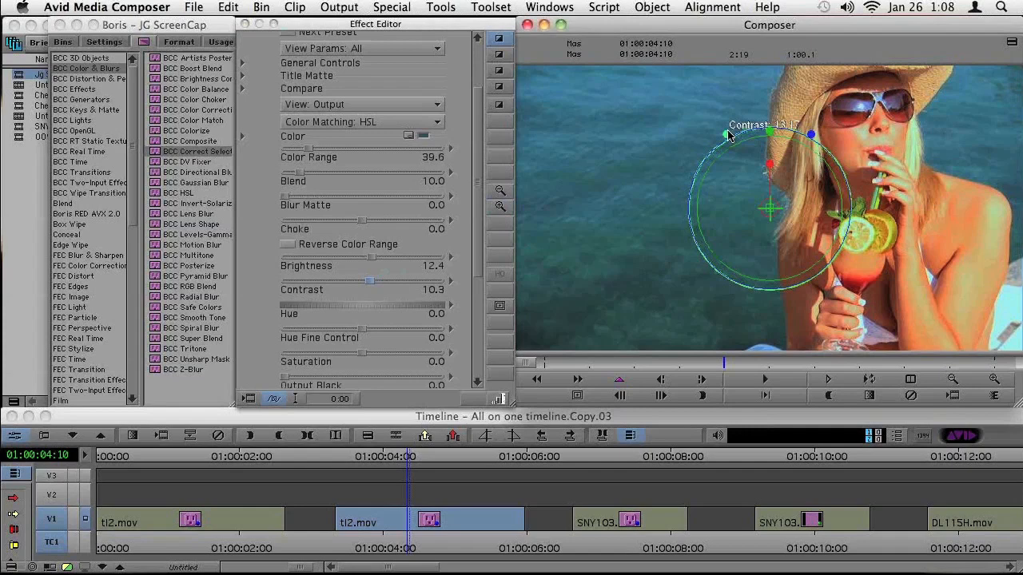
{"action": "left_click_drag", "start_coordinate": [726, 133], "coordinate": [811, 135]}
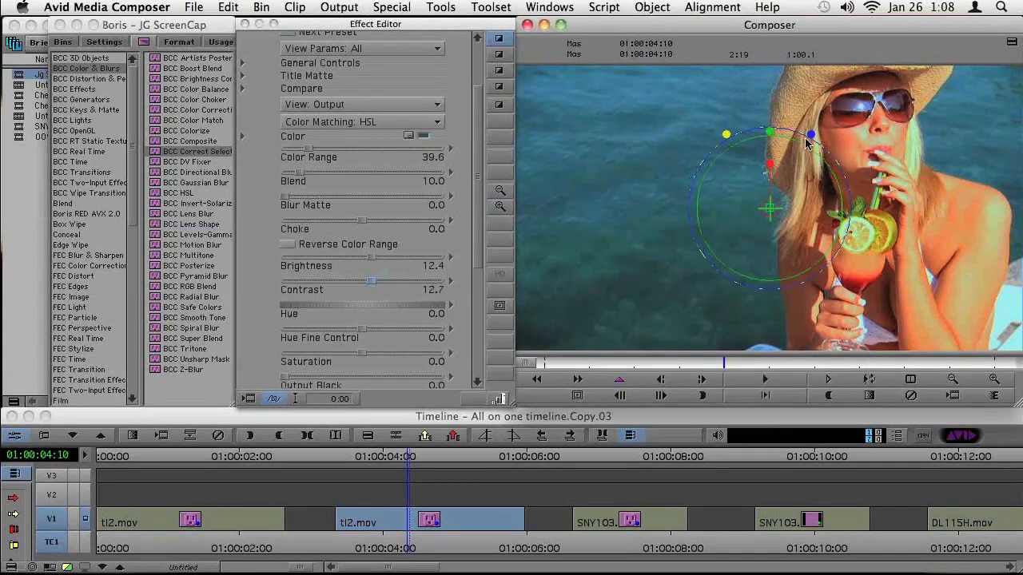
{"action": "mouse_move", "coordinate": [807, 144]}
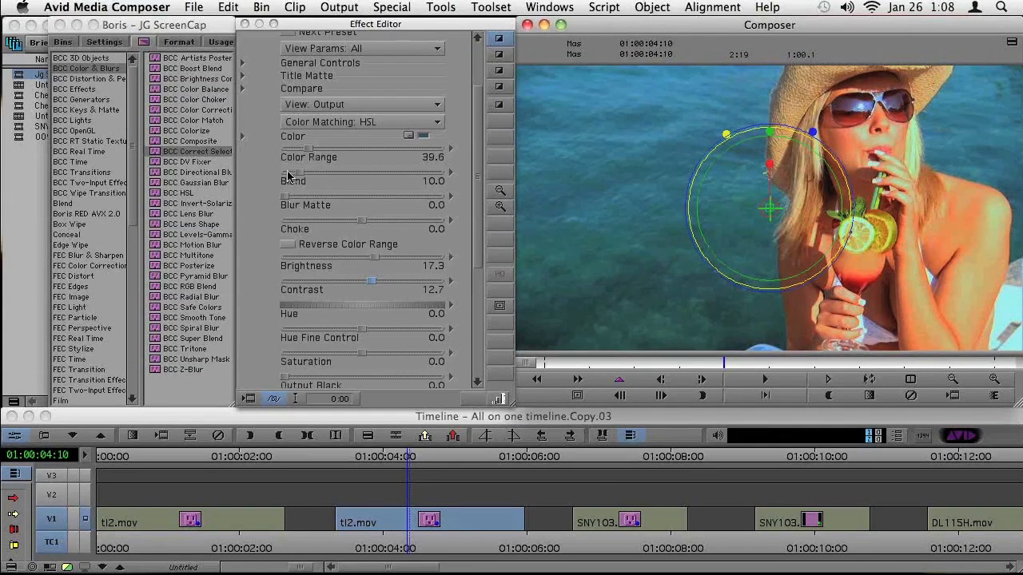
{"action": "mouse_move", "coordinate": [376, 333]}
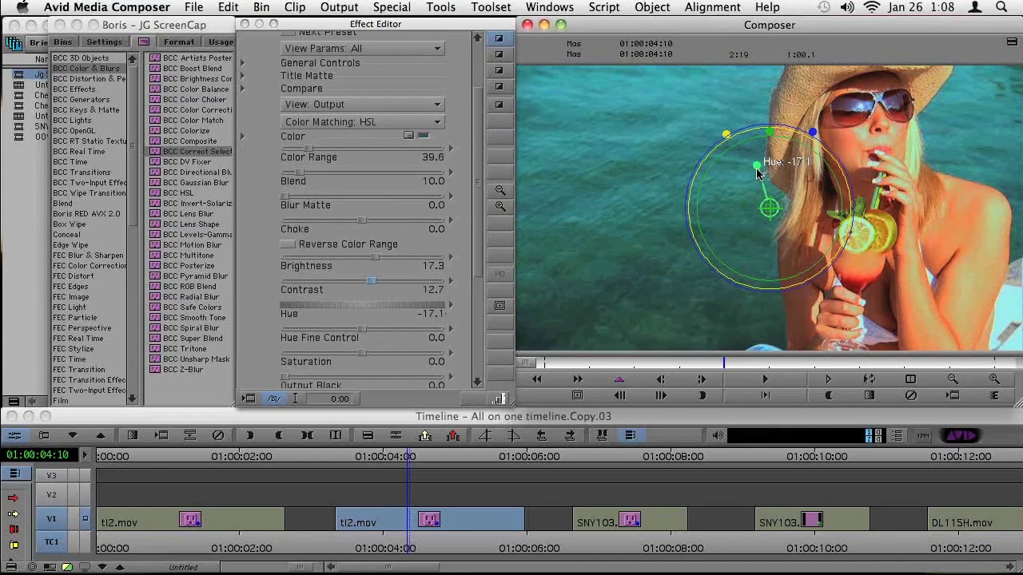
Shift the water's hue to -22.0 and boost its saturation to 17.0
{"action": "left_click_drag", "start_coordinate": [757, 166], "coordinate": [752, 168]}
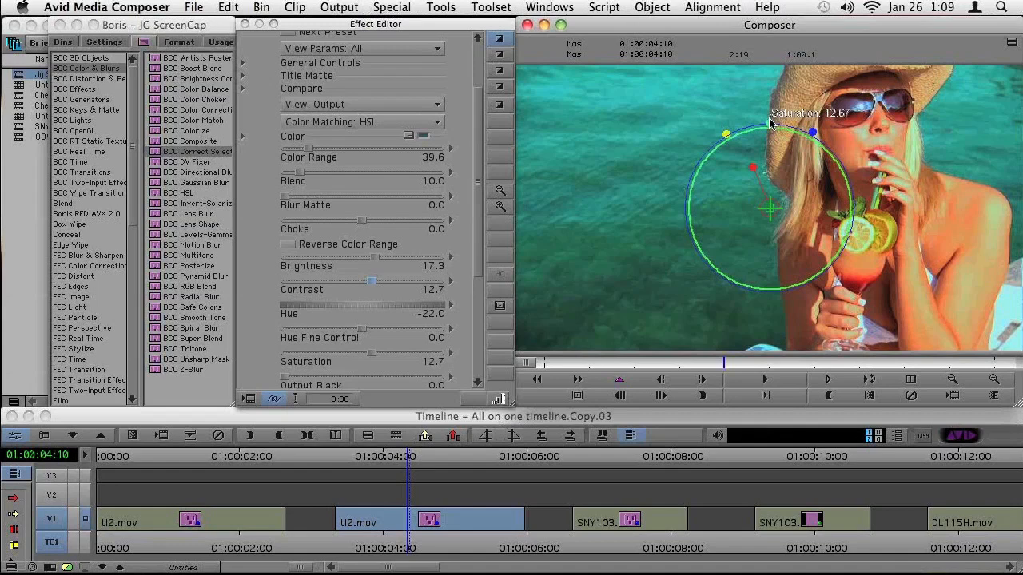
{"action": "left_click_drag", "start_coordinate": [771, 132], "coordinate": [771, 132]}
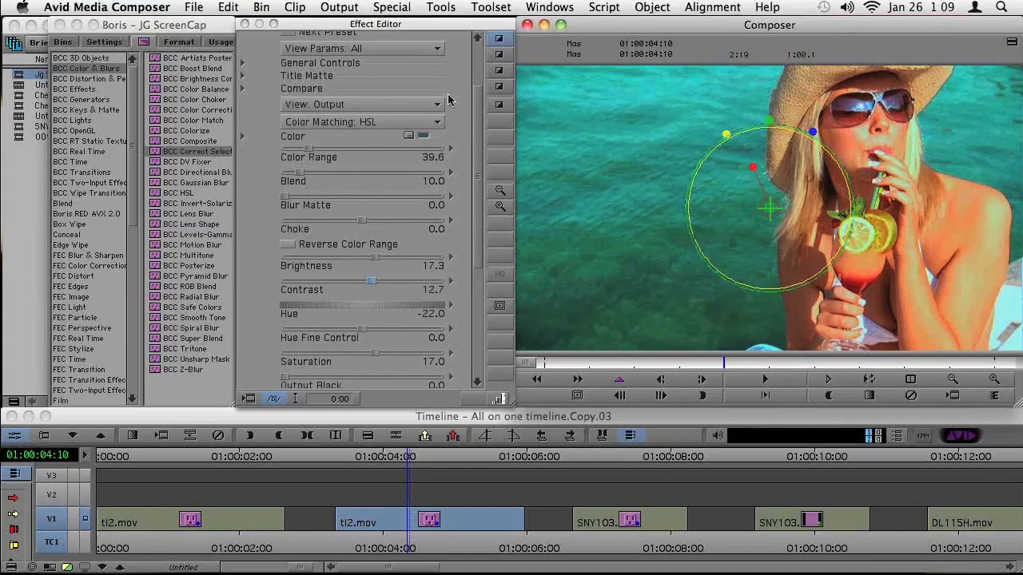
{"action": "scroll", "scroll_direction": "up", "scroll_amount": 3}
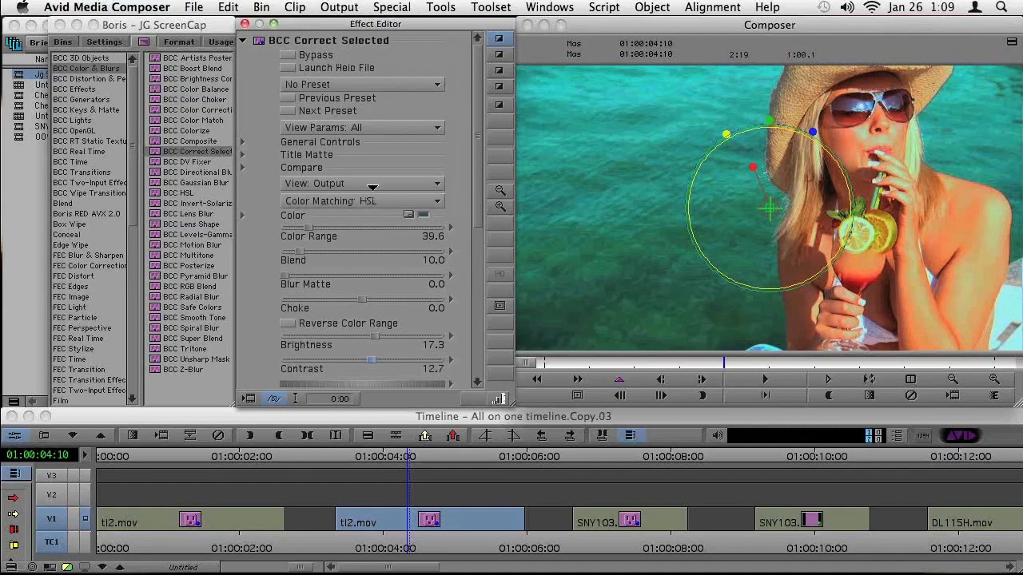
Raise Blend to about 81.4 while checking the matte, then show the finished output
{"action": "left_click", "coordinate": [361, 182]}
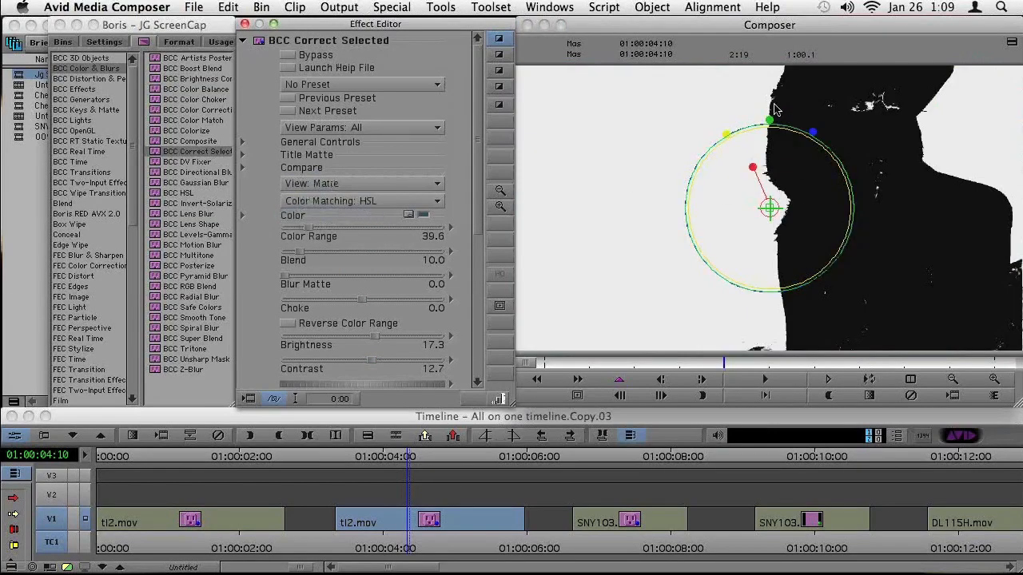
{"action": "mouse_move", "coordinate": [304, 285]}
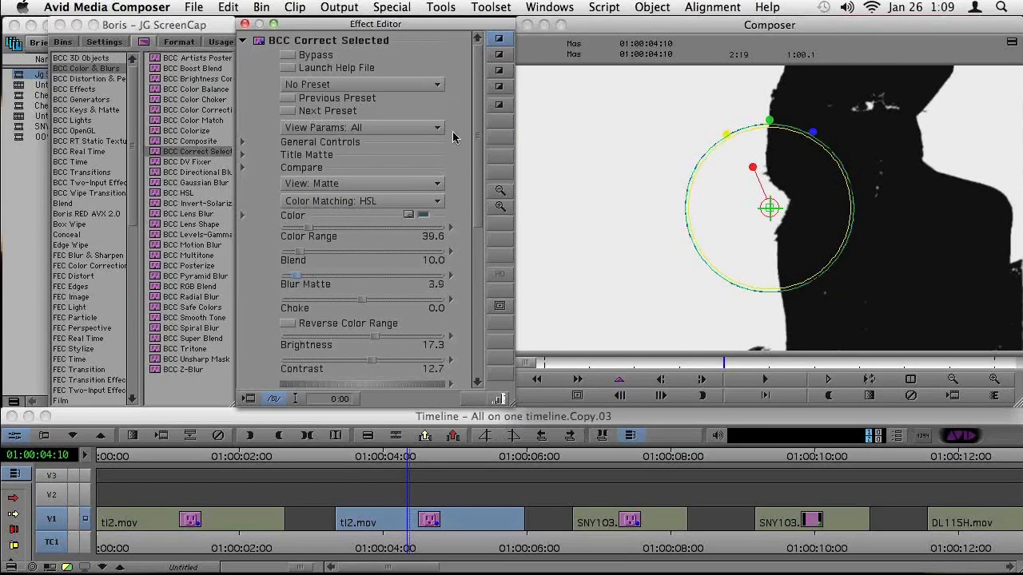
{"action": "mouse_move", "coordinate": [386, 122]}
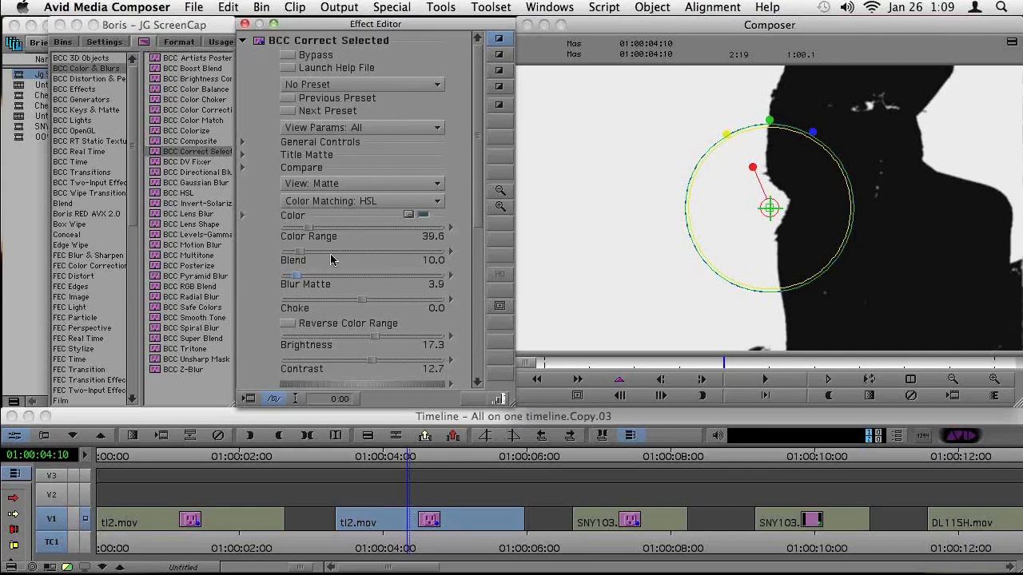
{"action": "mouse_move", "coordinate": [303, 258]}
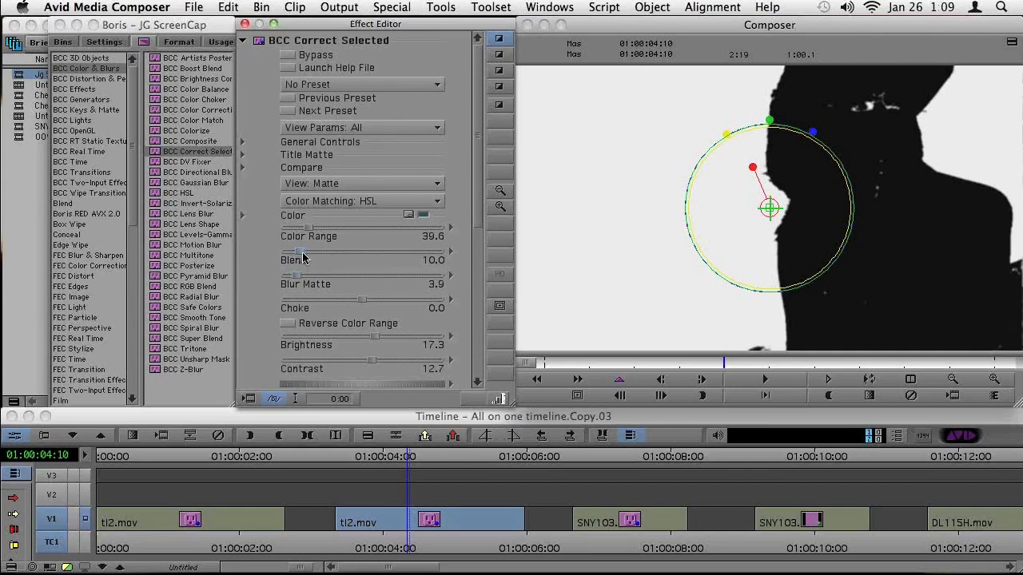
{"action": "left_click_drag", "start_coordinate": [319, 251], "coordinate": [328, 251]}
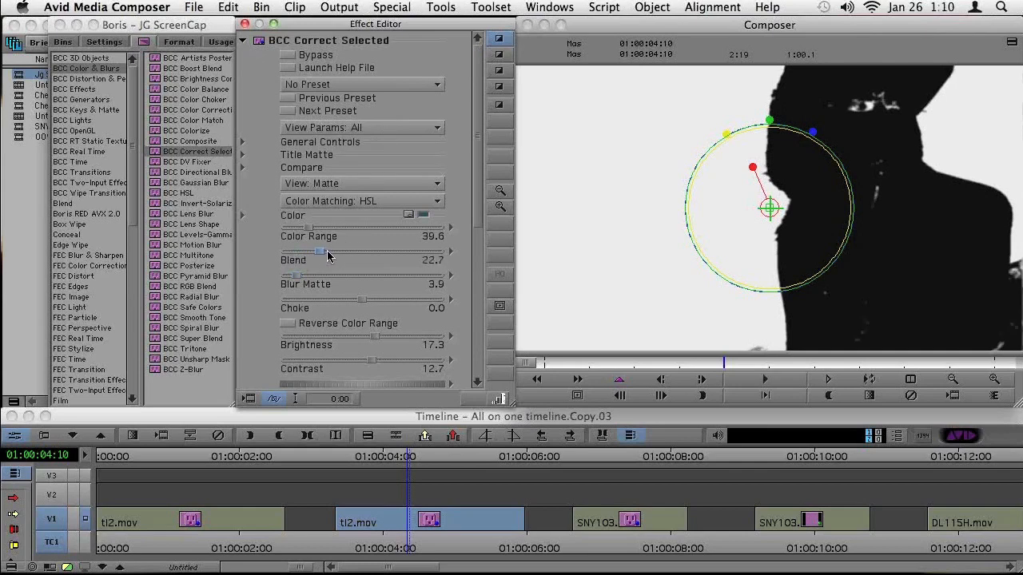
{"action": "left_click_drag", "start_coordinate": [324, 250], "coordinate": [374, 250]}
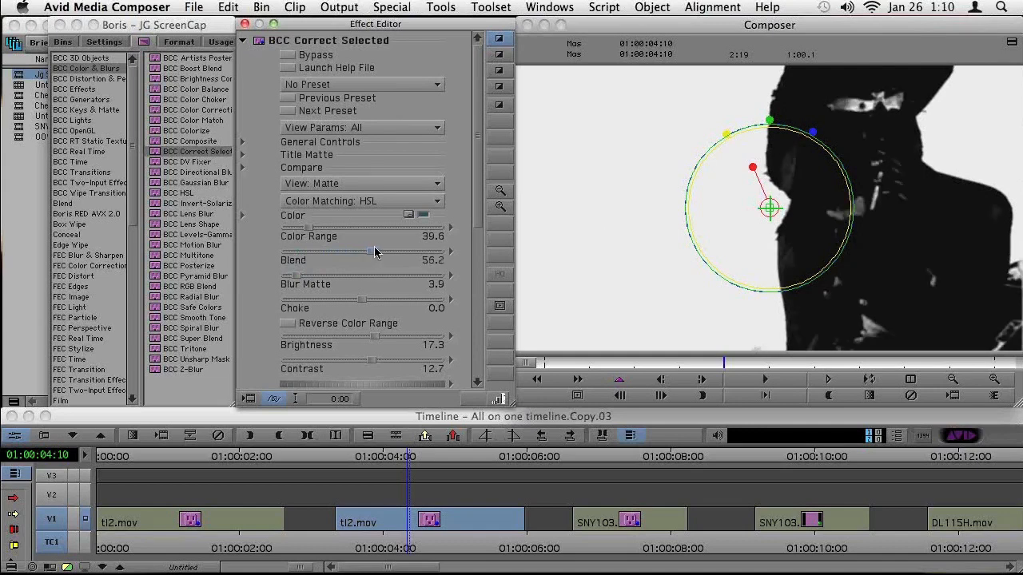
{"action": "left_click_drag", "start_coordinate": [376, 251], "coordinate": [383, 251]}
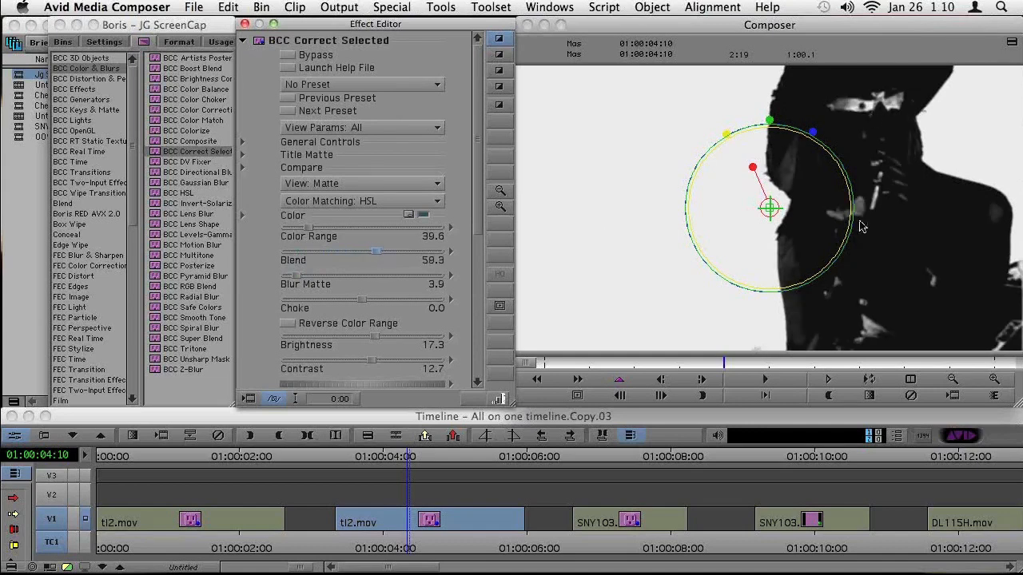
{"action": "left_click_drag", "start_coordinate": [372, 259], "coordinate": [411, 260]}
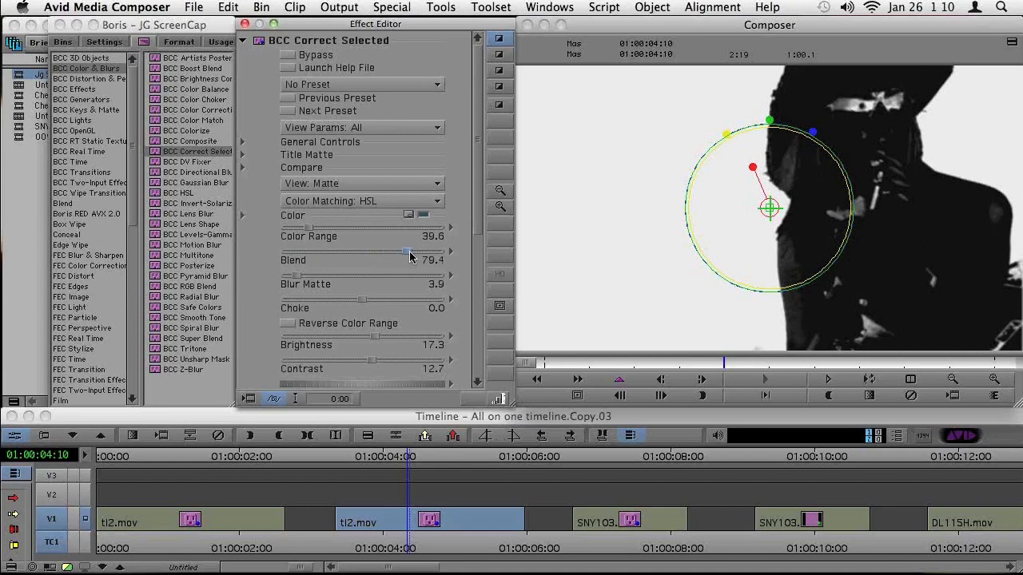
{"action": "left_click_drag", "start_coordinate": [399, 256], "coordinate": [411, 256]}
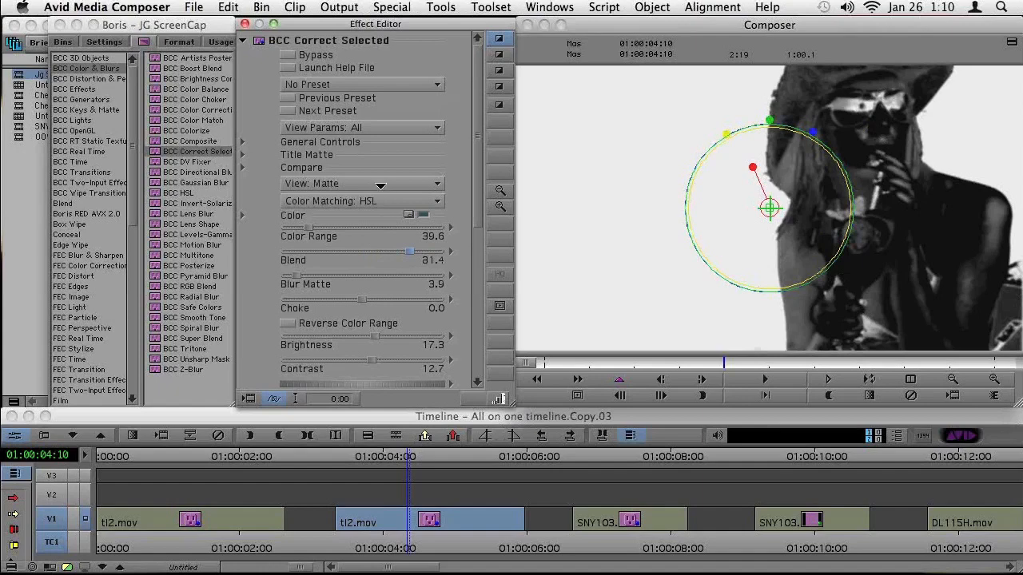
{"action": "left_click", "coordinate": [362, 183]}
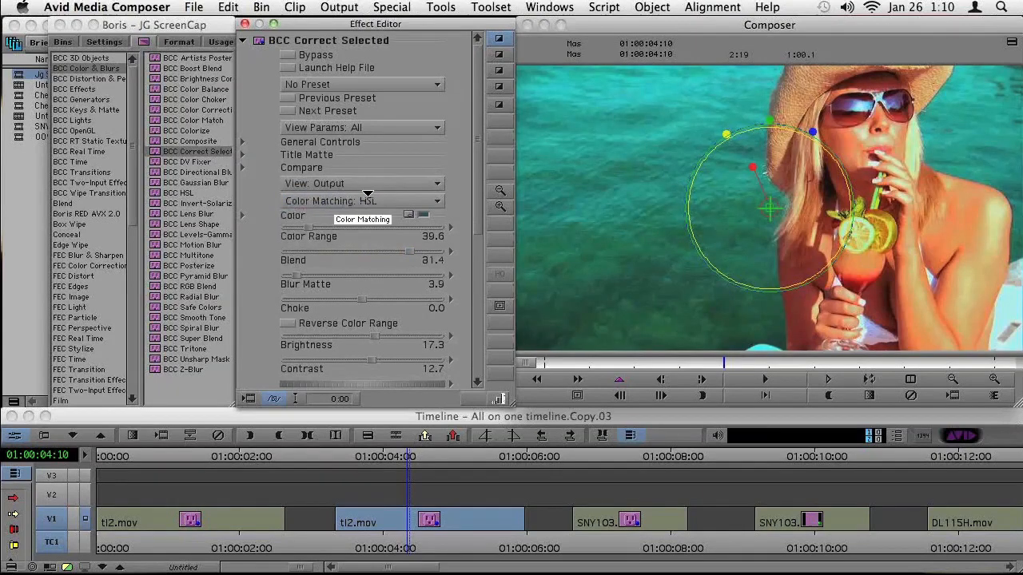
{"action": "mouse_move", "coordinate": [289, 59]}
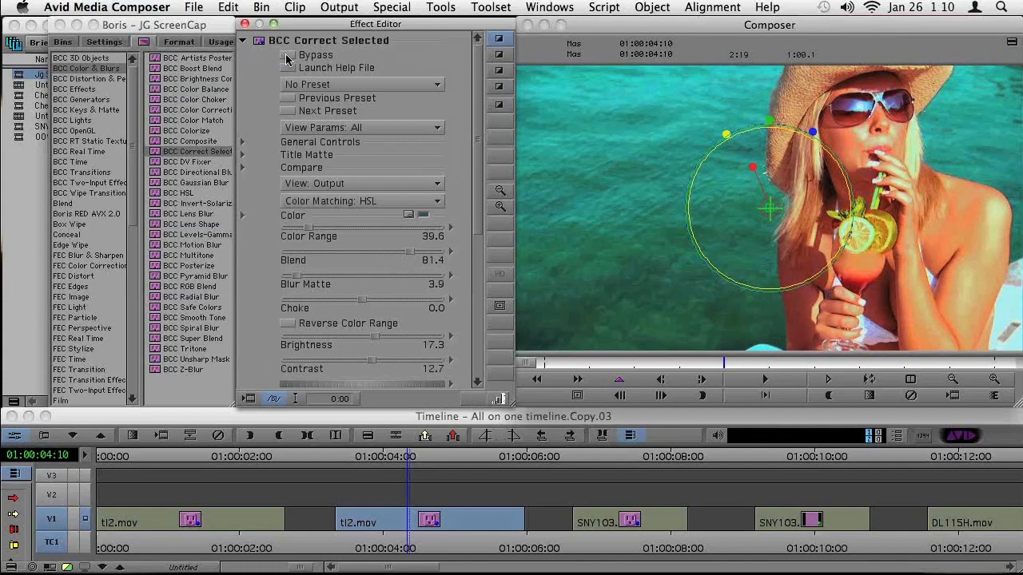
{"action": "mouse_move", "coordinate": [307, 78]}
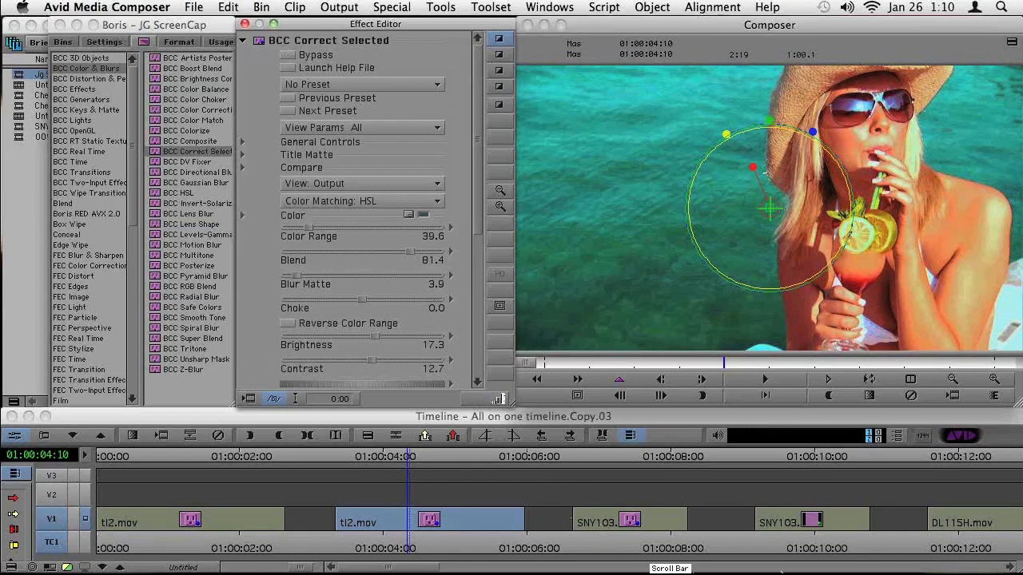
{"action": "left_click", "coordinate": [636, 519]}
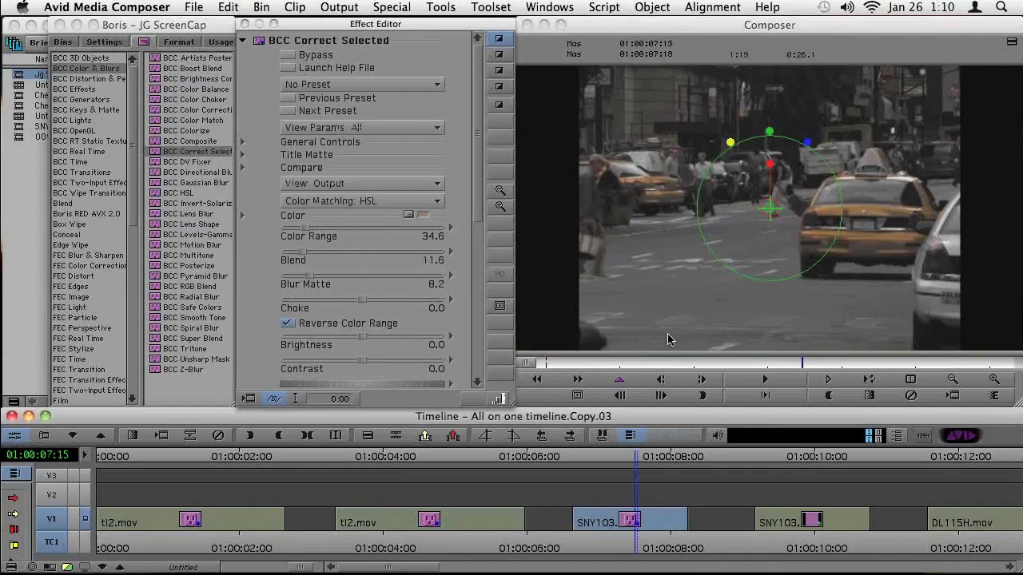
{"action": "mouse_move", "coordinate": [725, 366]}
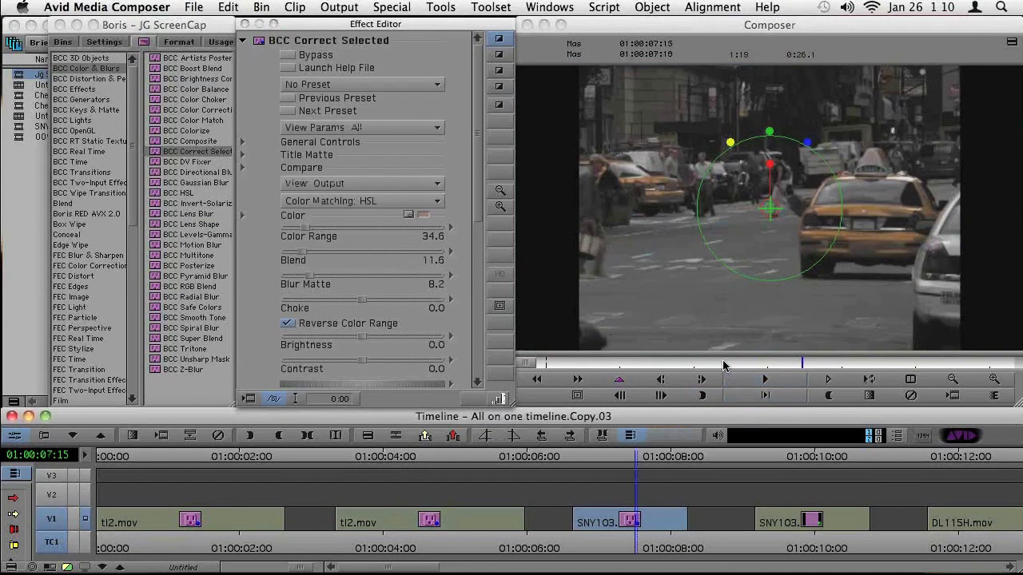
Load the second SNY103 taxi clip's Correct Selected settings and its View choices
{"action": "left_click", "coordinate": [819, 523]}
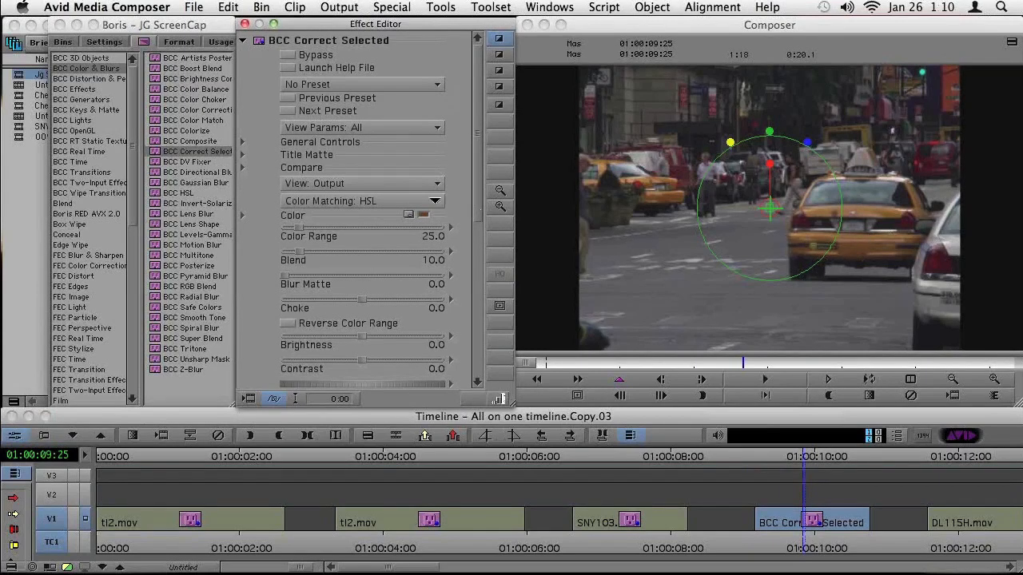
{"action": "left_click", "coordinate": [361, 183]}
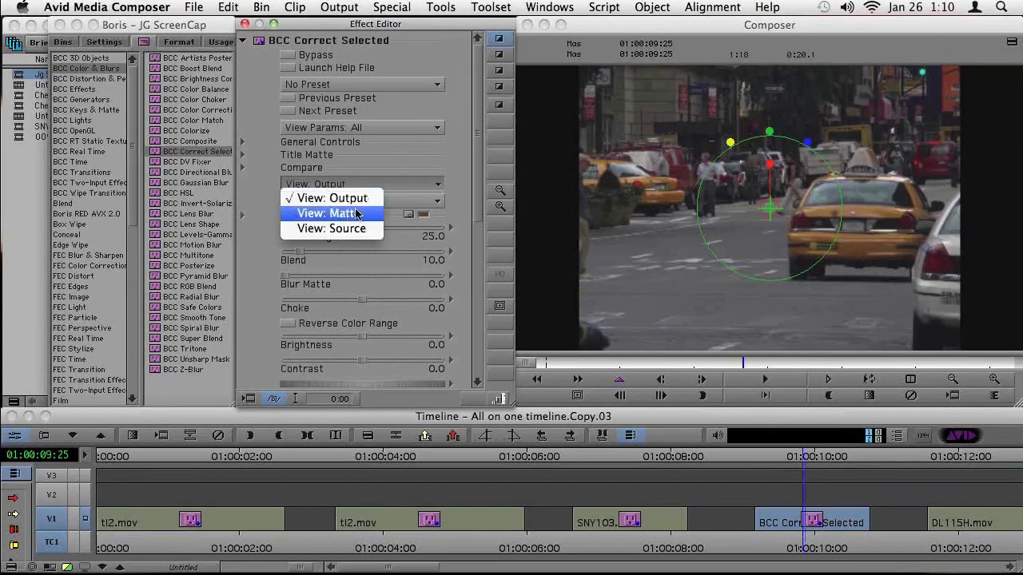
Check the taxi matte with Blur Matte at 3.6, then return to the output view
{"action": "left_click", "coordinate": [323, 212]}
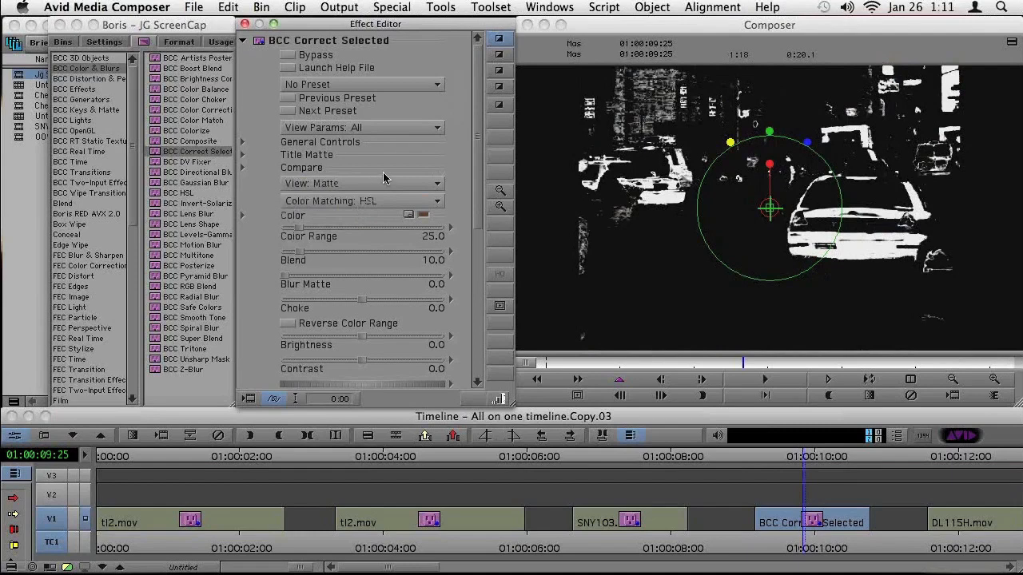
{"action": "mouse_move", "coordinate": [297, 277]}
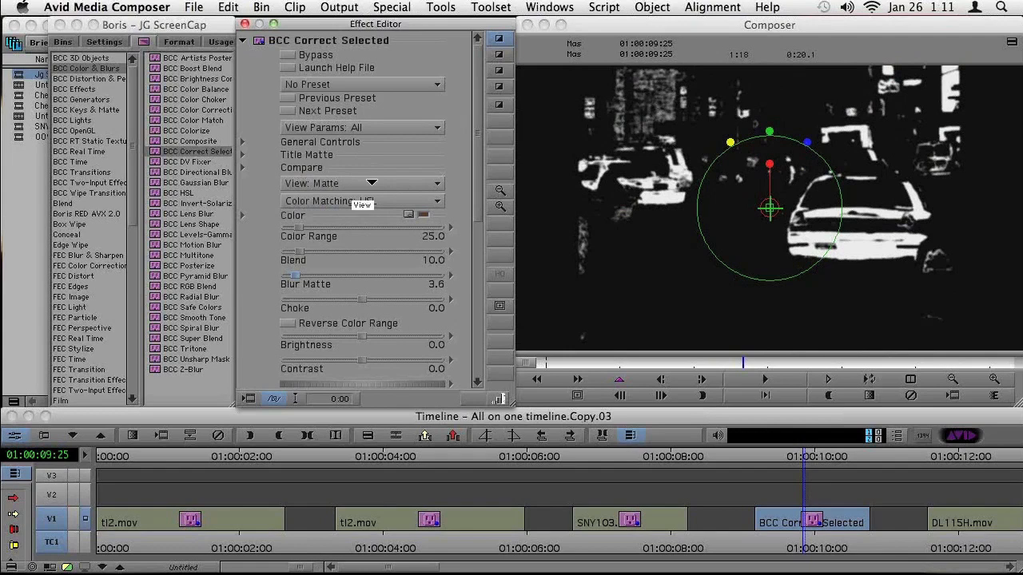
{"action": "left_click", "coordinate": [361, 183]}
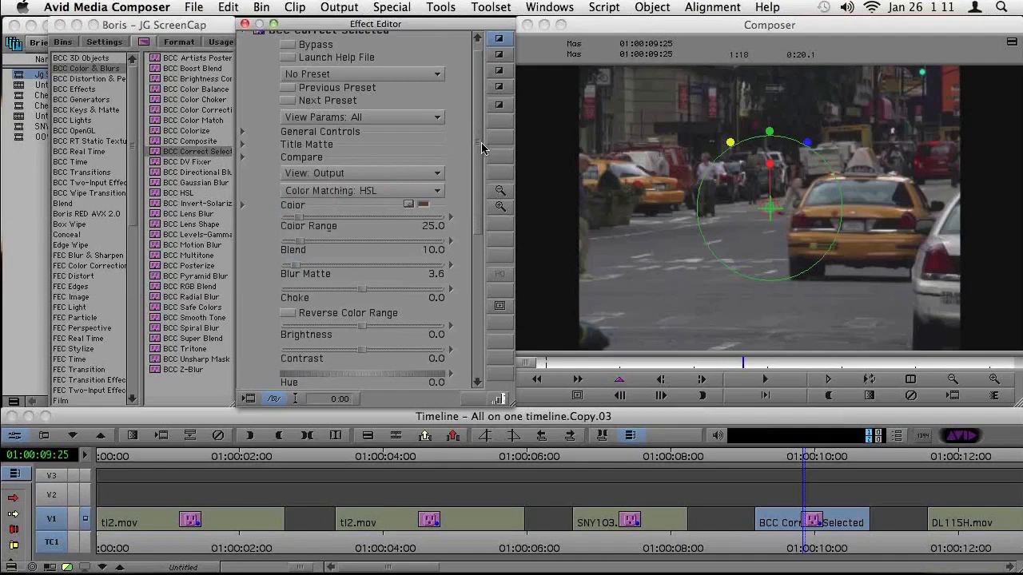
Drain the taxi clip to saturation -100 and nudge Blend up to 14.4
{"action": "scroll", "scroll_direction": "down", "scroll_amount": 3}
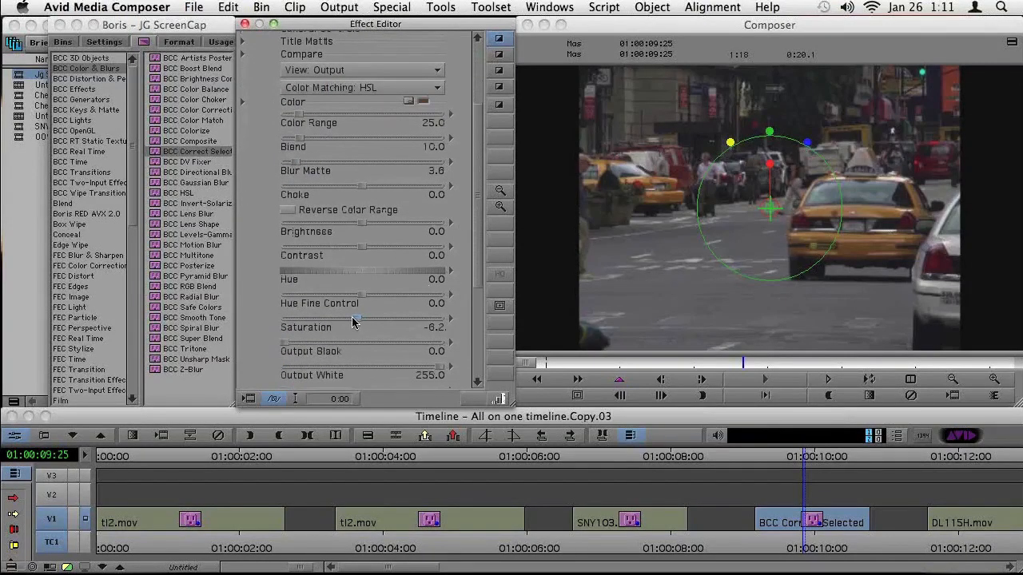
{"action": "left_click_drag", "start_coordinate": [356, 318], "coordinate": [284, 318]}
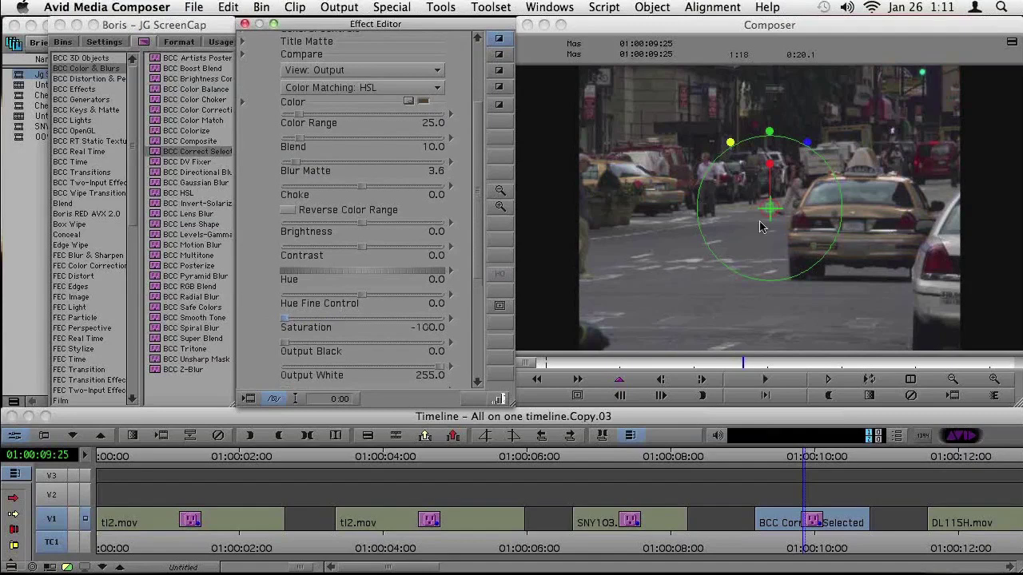
{"action": "mouse_move", "coordinate": [868, 221]}
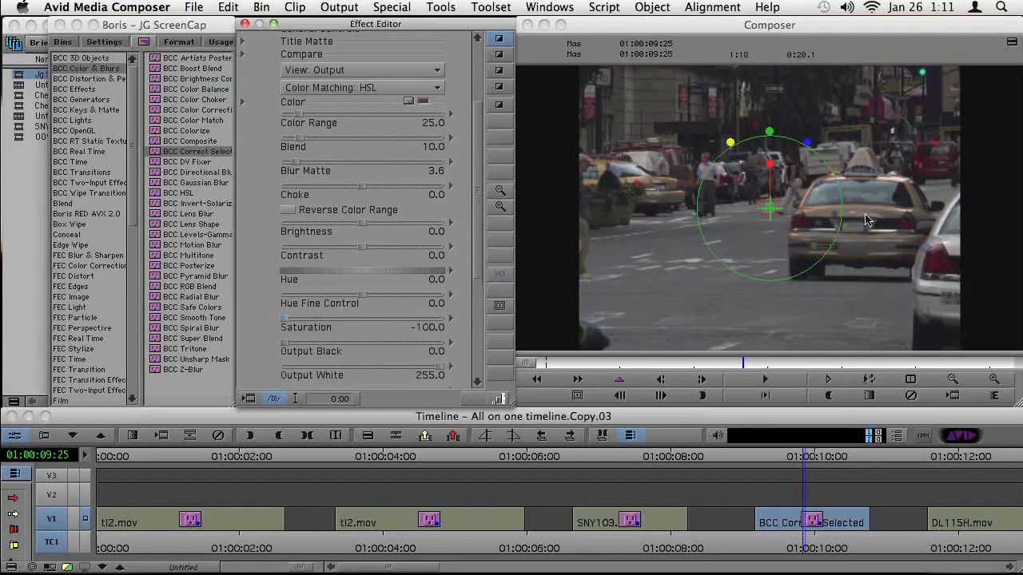
{"action": "mouse_move", "coordinate": [690, 192]}
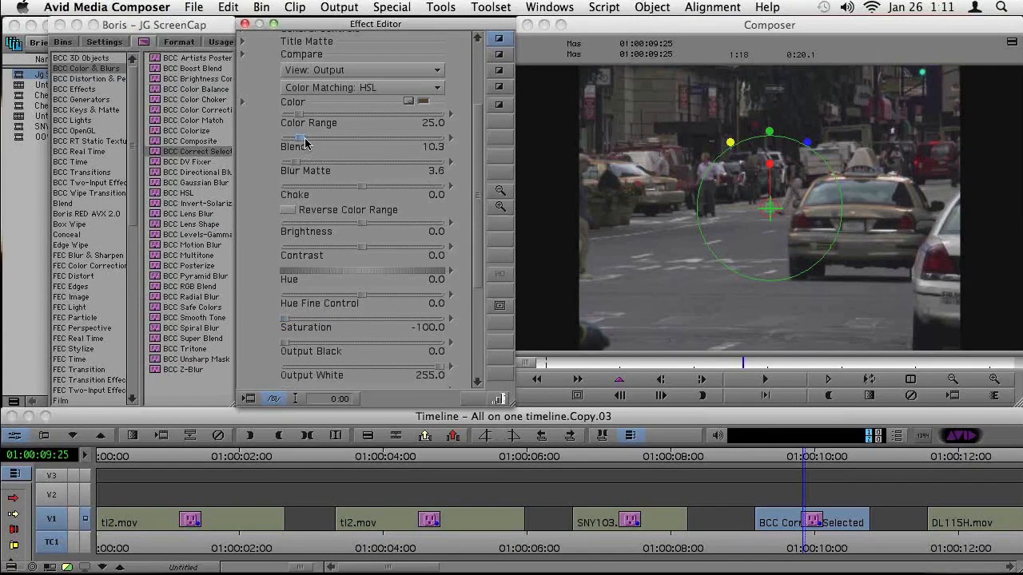
{"action": "left_click_drag", "start_coordinate": [308, 137], "coordinate": [327, 138]}
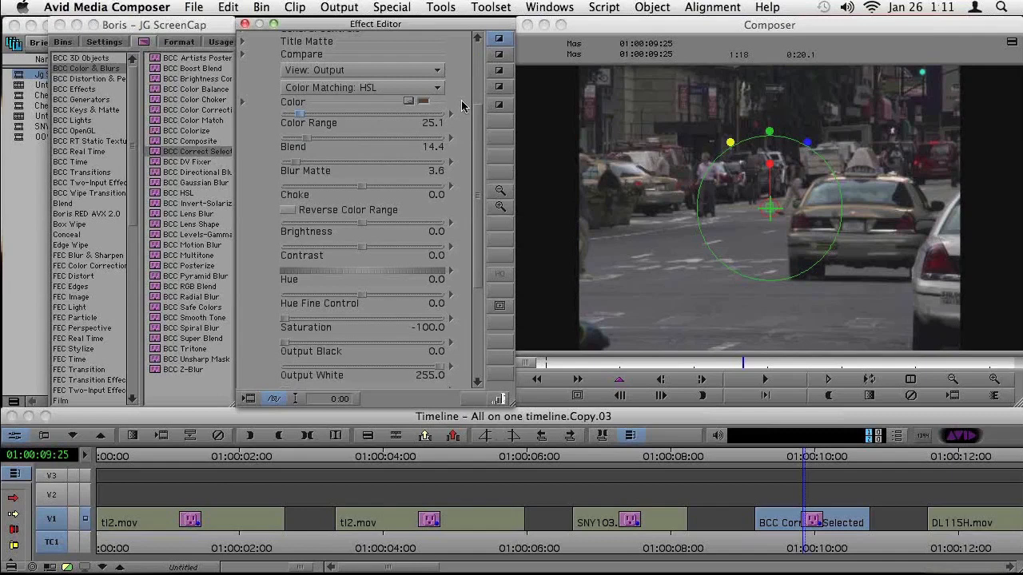
{"action": "mouse_move", "coordinate": [310, 134]}
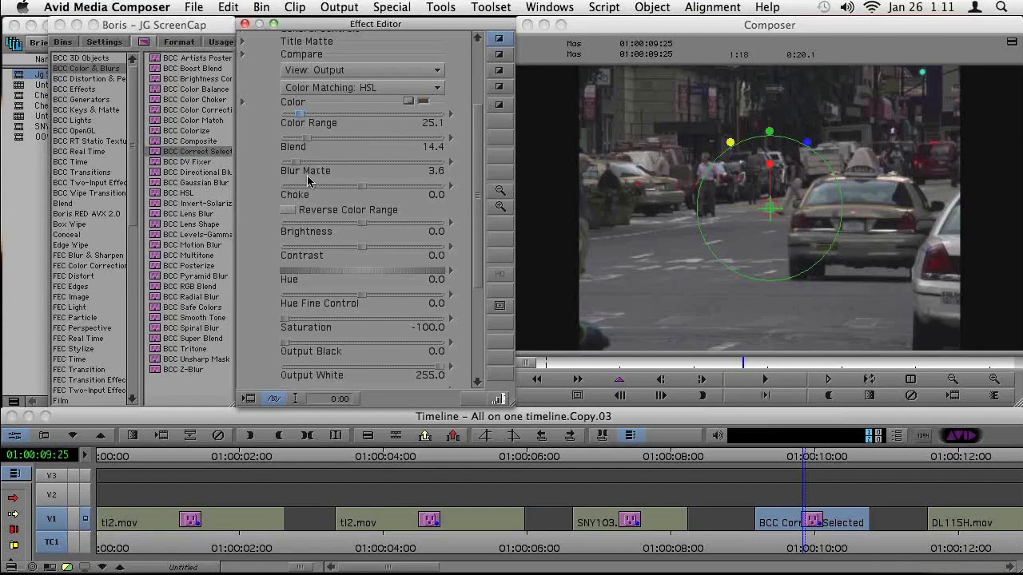
{"action": "mouse_move", "coordinate": [299, 186]}
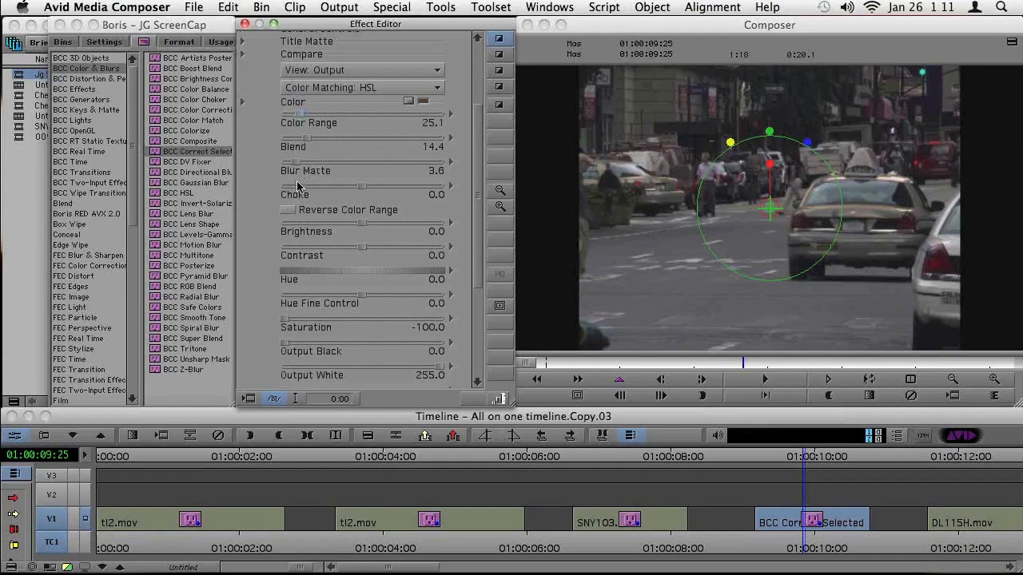
{"action": "mouse_move", "coordinate": [326, 361]}
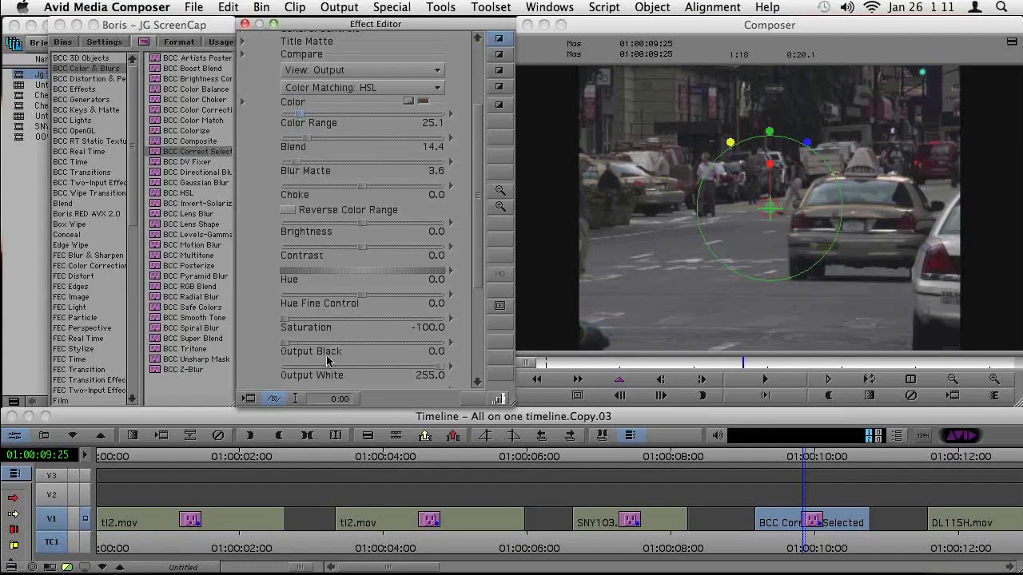
{"action": "mouse_move", "coordinate": [358, 240]}
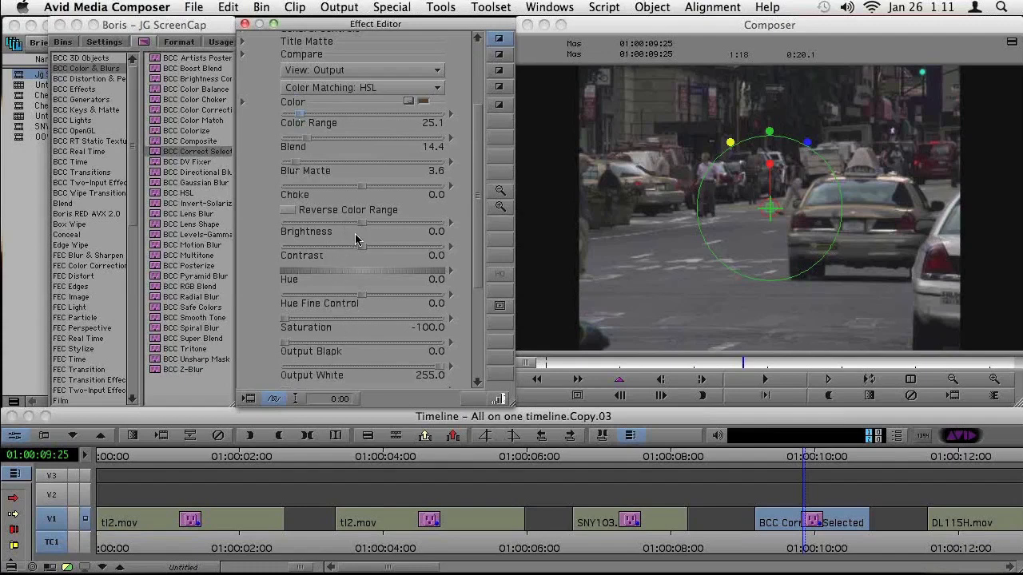
{"action": "mouse_move", "coordinate": [282, 210]}
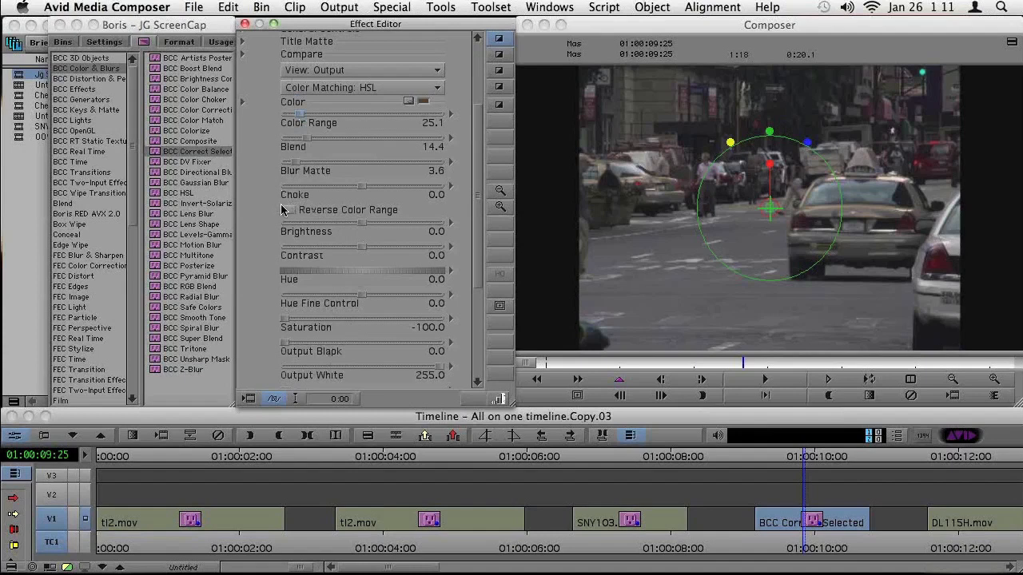
{"action": "mouse_move", "coordinate": [287, 214]}
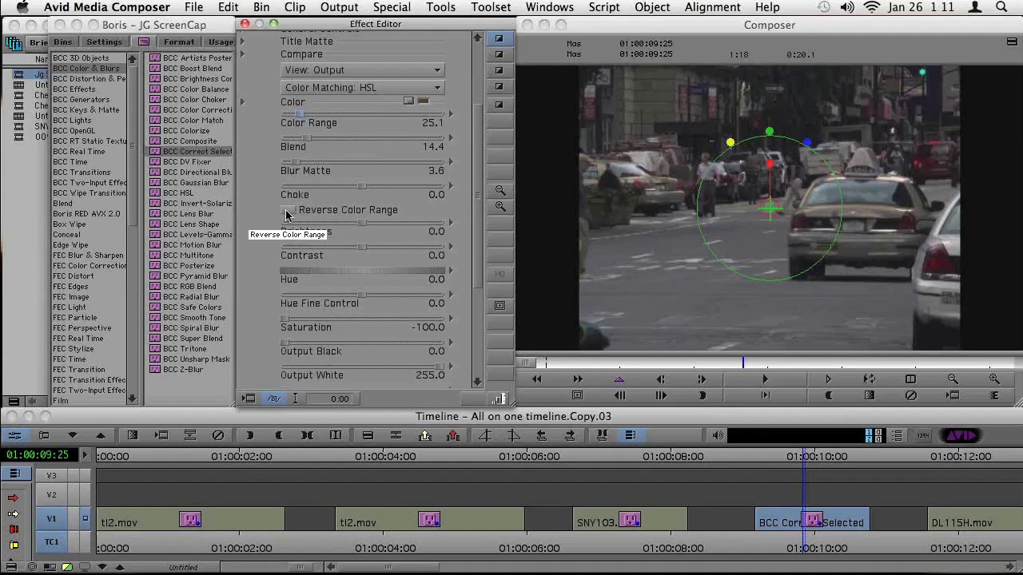
Enable Reverse Color Range so the cabs stay yellow, and play the clip to review
{"action": "left_click", "coordinate": [288, 209]}
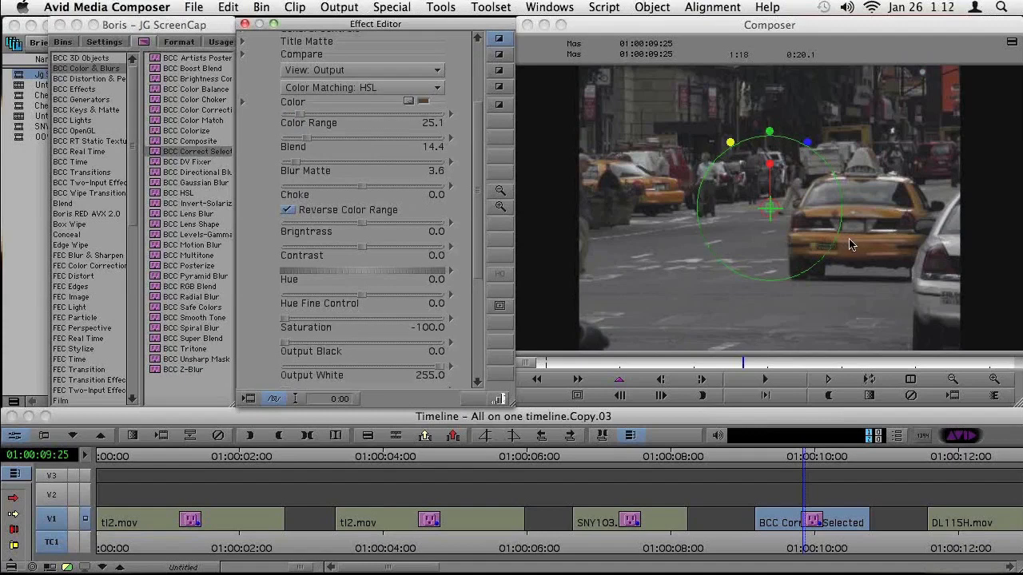
{"action": "left_click", "coordinate": [799, 361]}
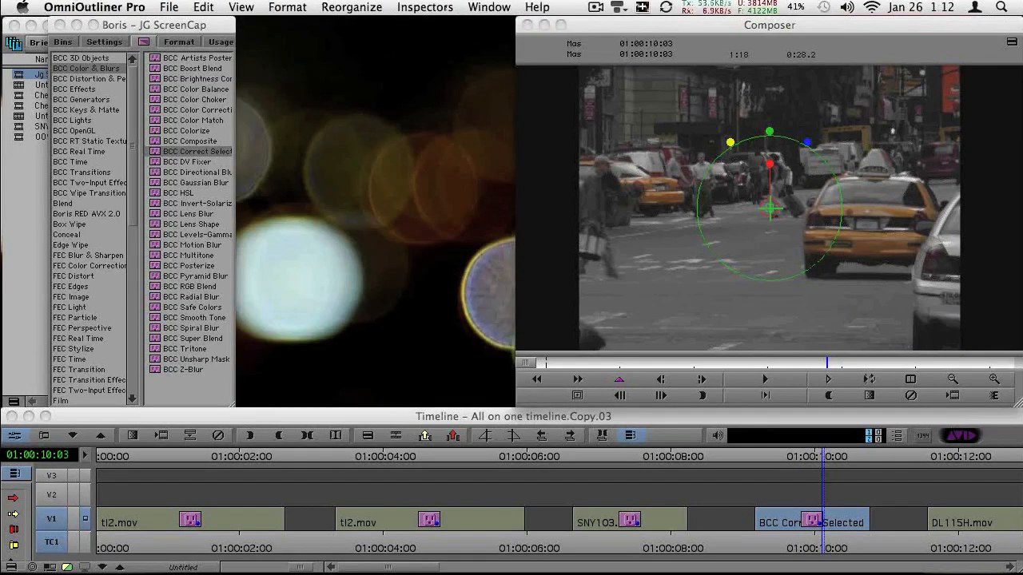
Bring the Effect Editor forward and scroll its settings back to the top
{"action": "double_click", "coordinate": [811, 520]}
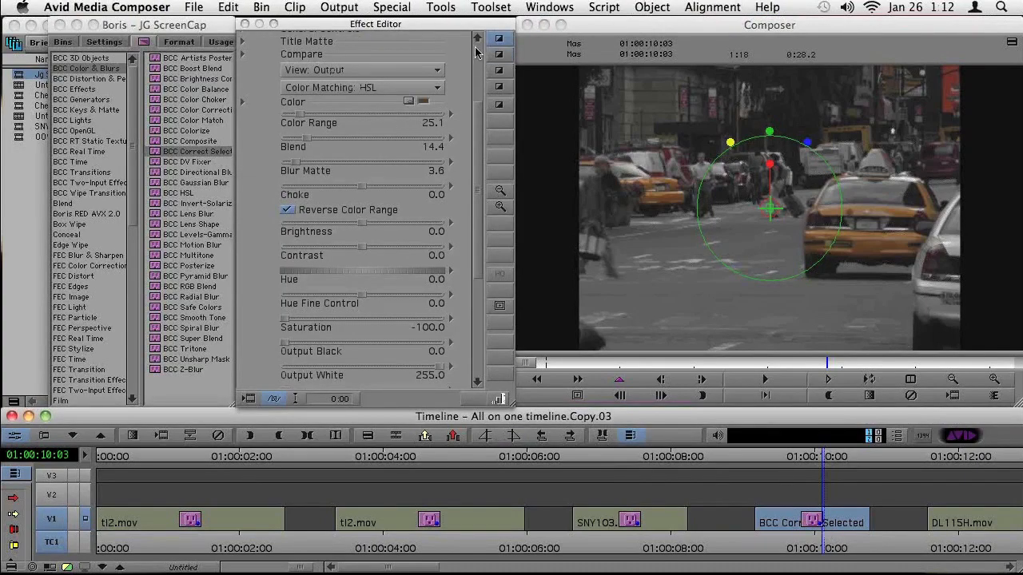
{"action": "scroll", "scroll_direction": "up", "scroll_amount": 3}
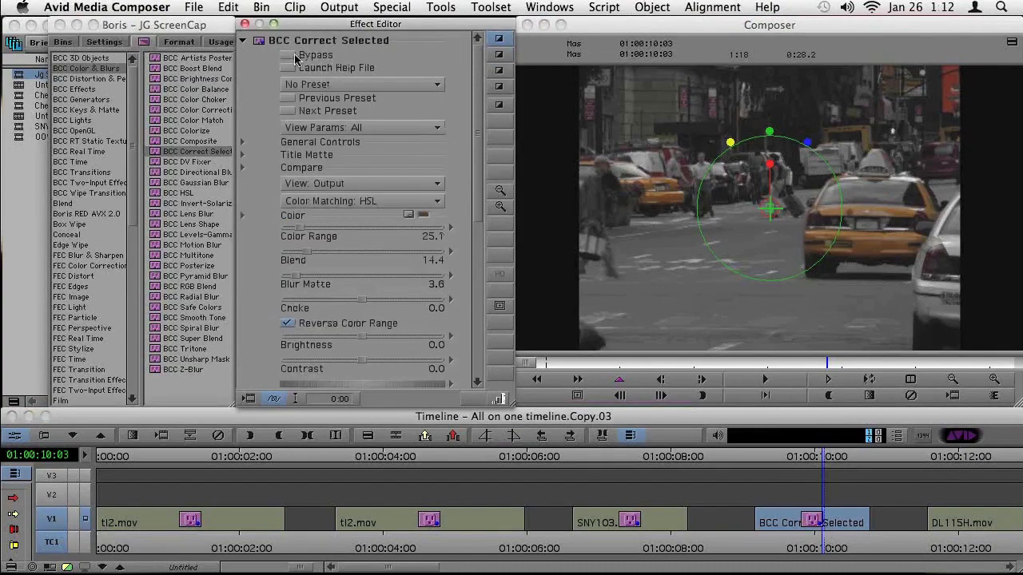